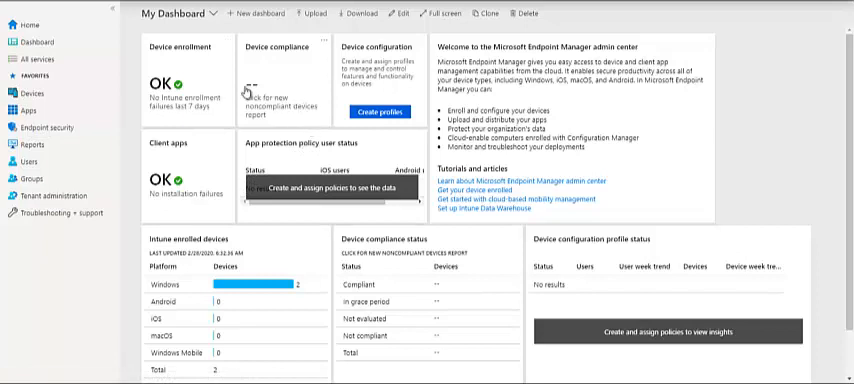
mouse_move(260, 196)
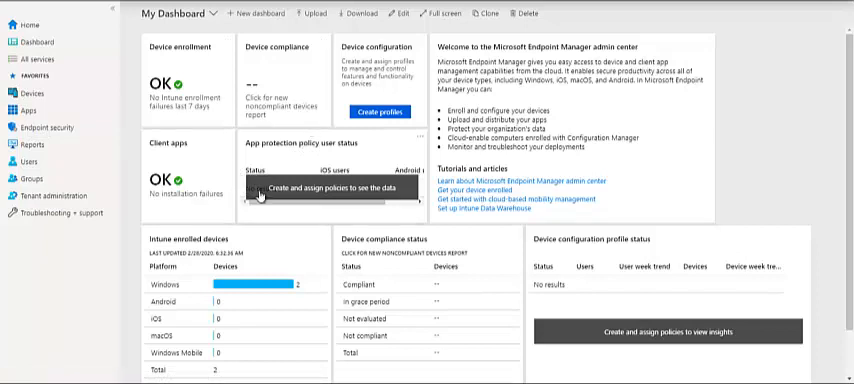
mouse_move(44, 128)
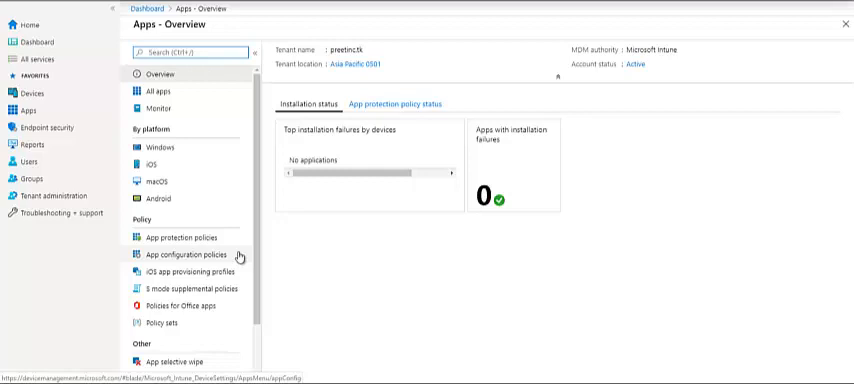
Start a new iOS/iPadOS policy from the App protection policies list
click(184, 238)
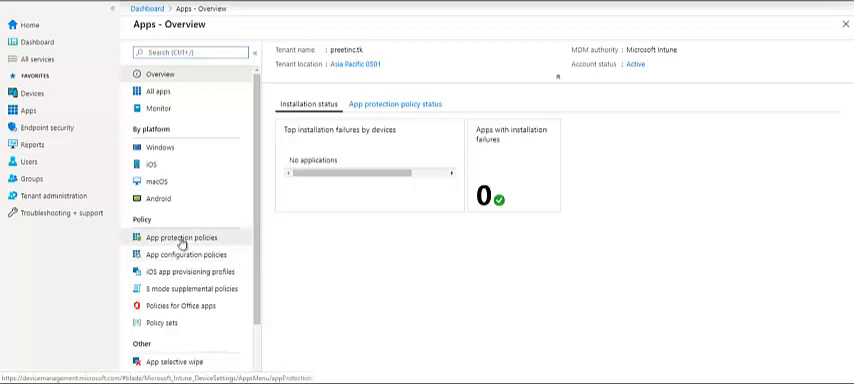
click(178, 236)
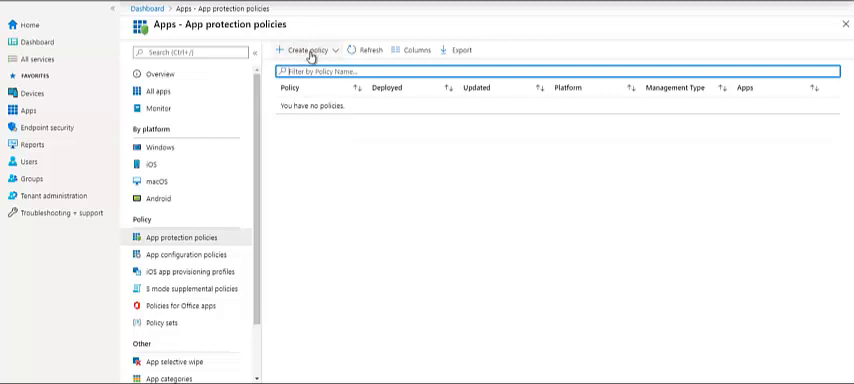
click(304, 50)
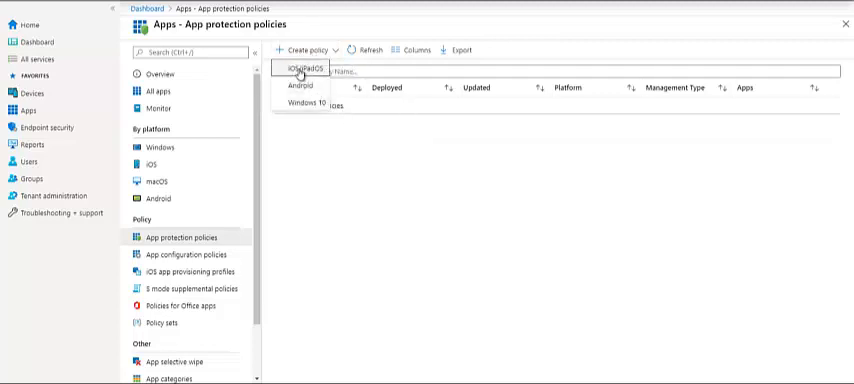
click(300, 68)
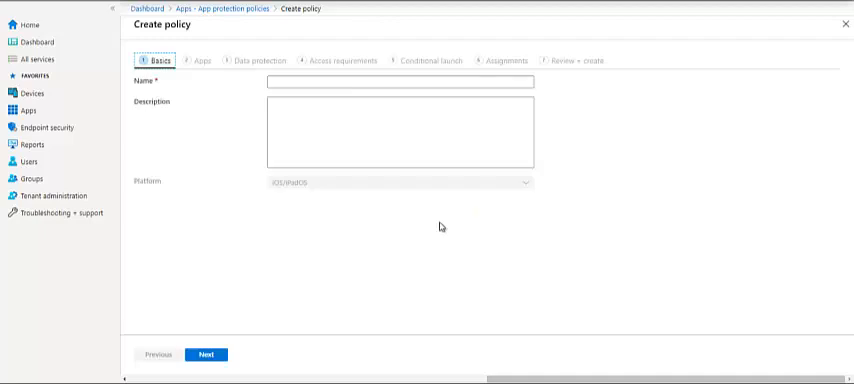
Name the policy 'Test App Policy' with description 'MS Teams other MS Apps'
click(400, 82)
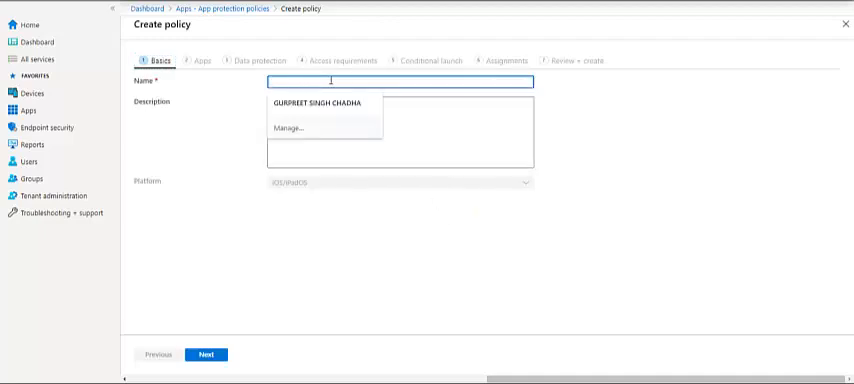
text(Test App I)
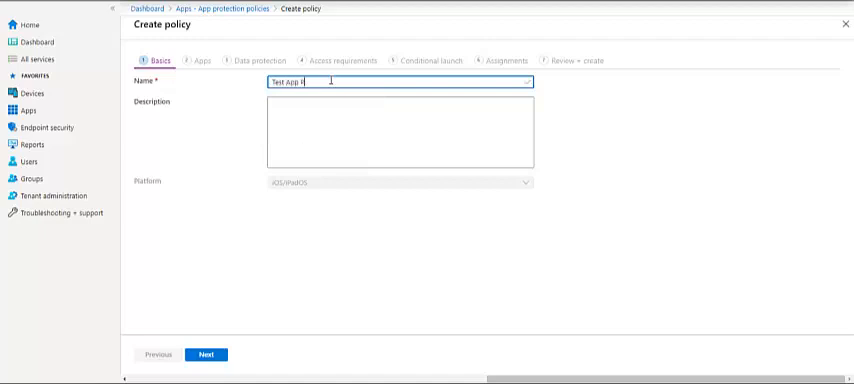
text(olicy)
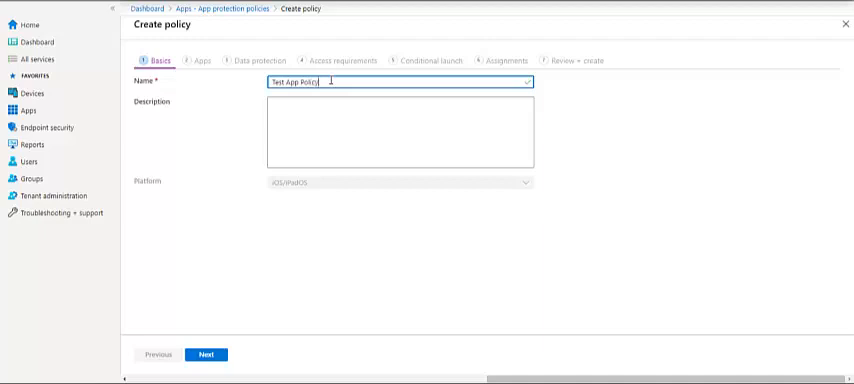
click(400, 132)
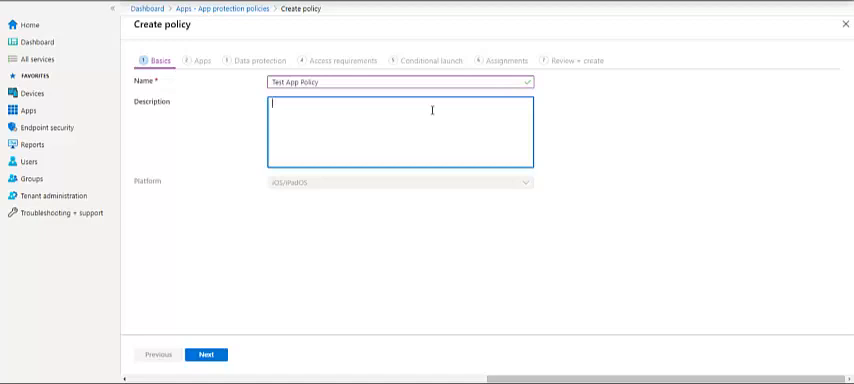
text(MS Teams)
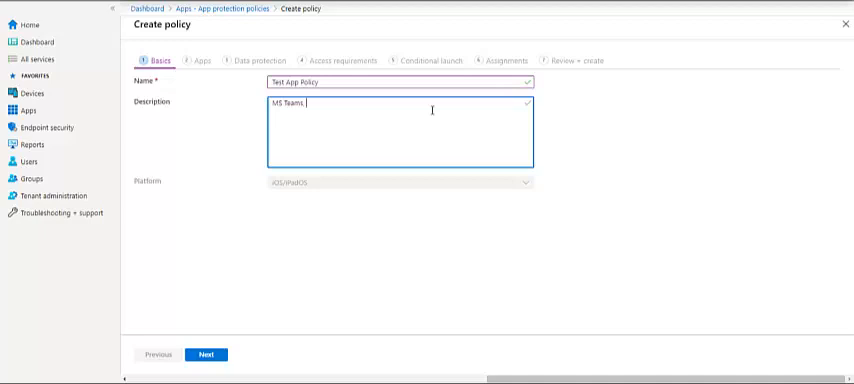
text(other)
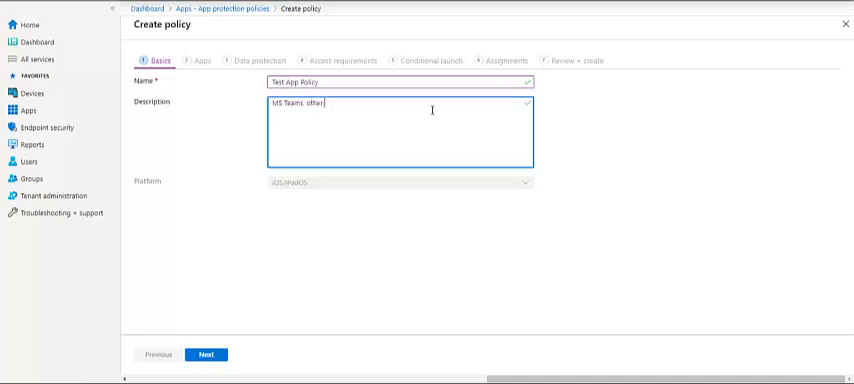
text(ME)
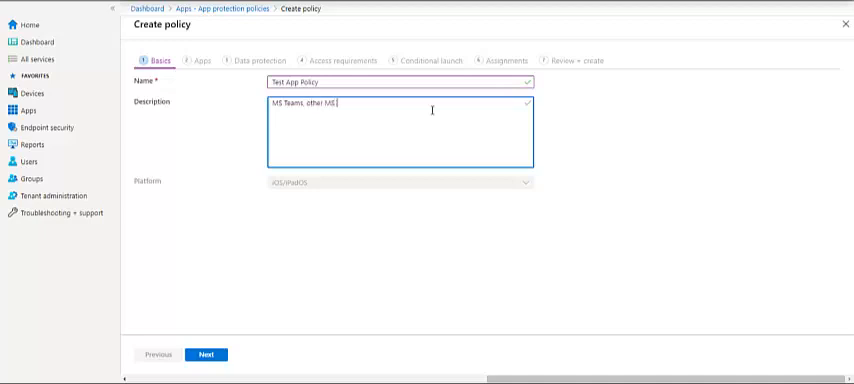
text(Apps)
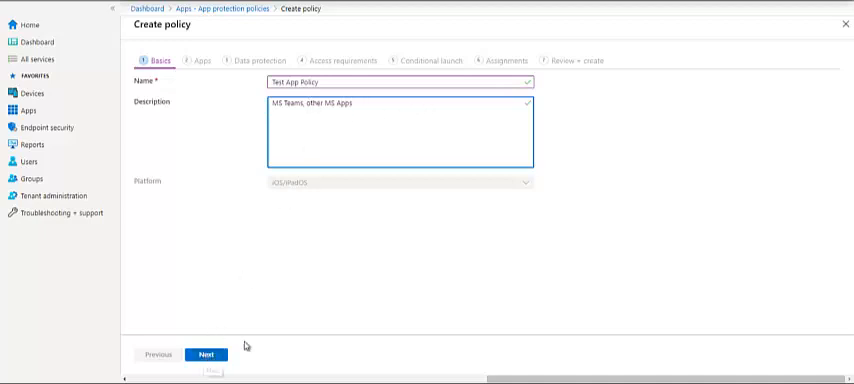
Advance to the Apps step, toggling all-device-types targeting off and back to Yes
click(204, 354)
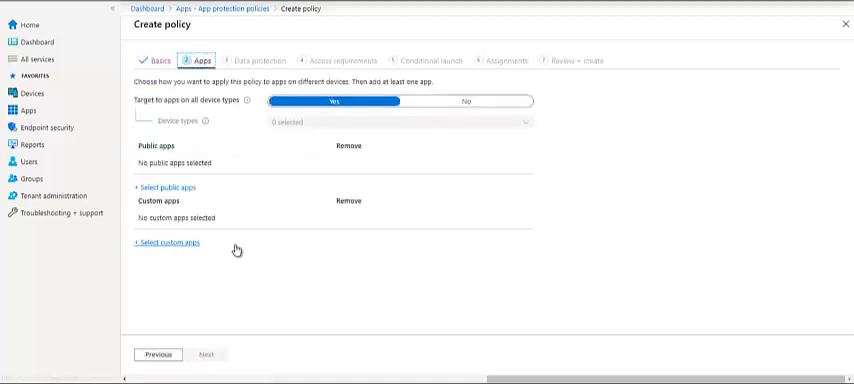
mouse_move(540, 208)
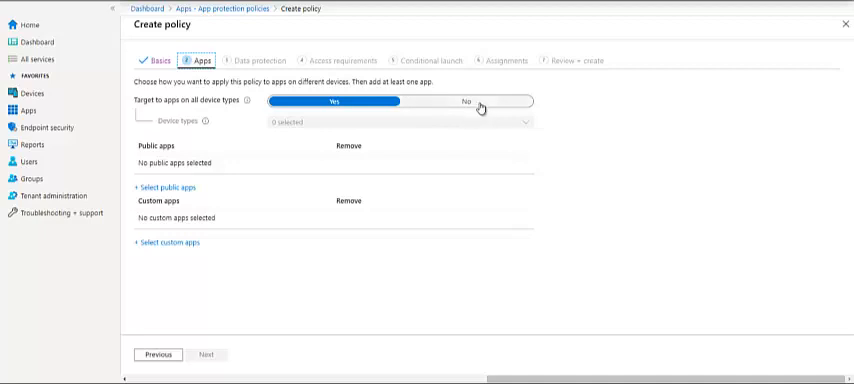
click(466, 100)
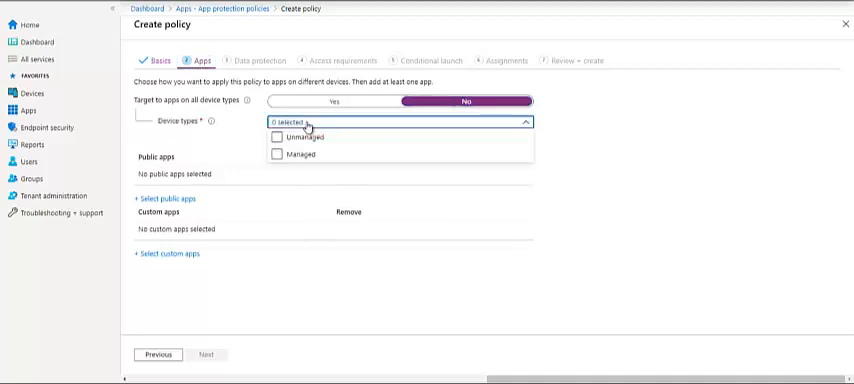
mouse_move(664, 146)
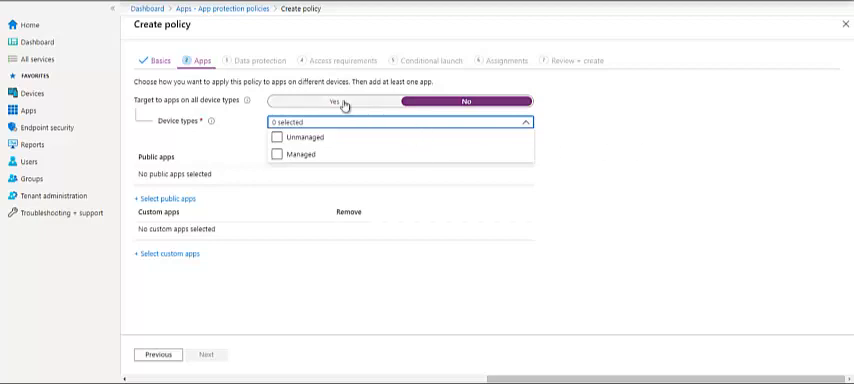
click(336, 100)
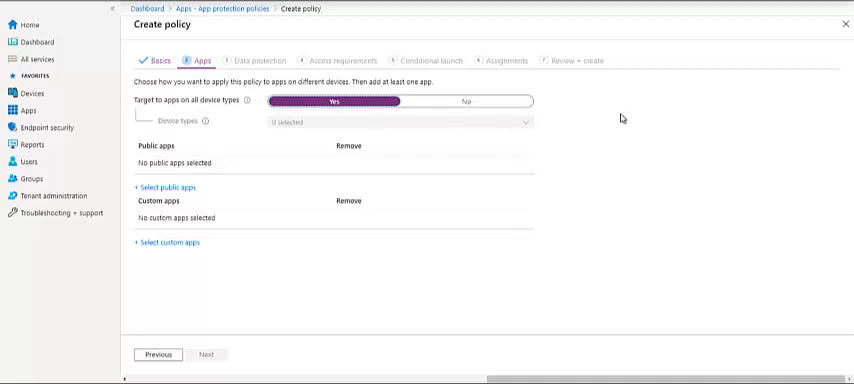
Select Microsoft Teams from the public apps list and continue to Data protection
click(156, 188)
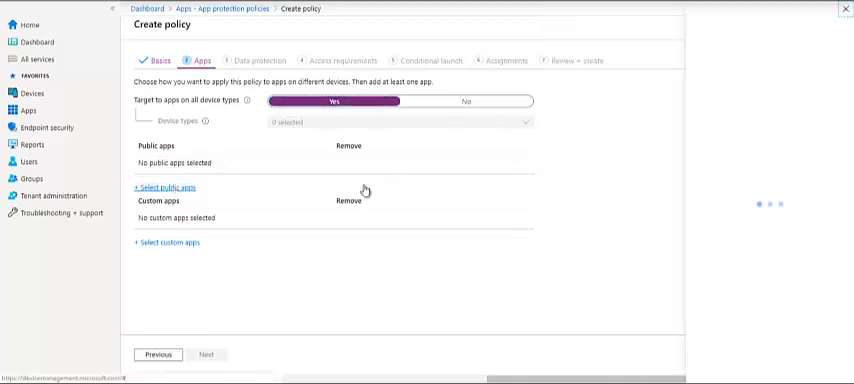
click(160, 188)
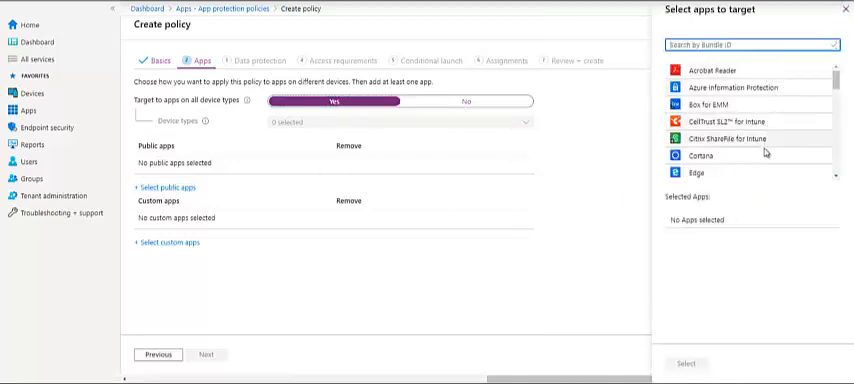
scroll(down, 3)
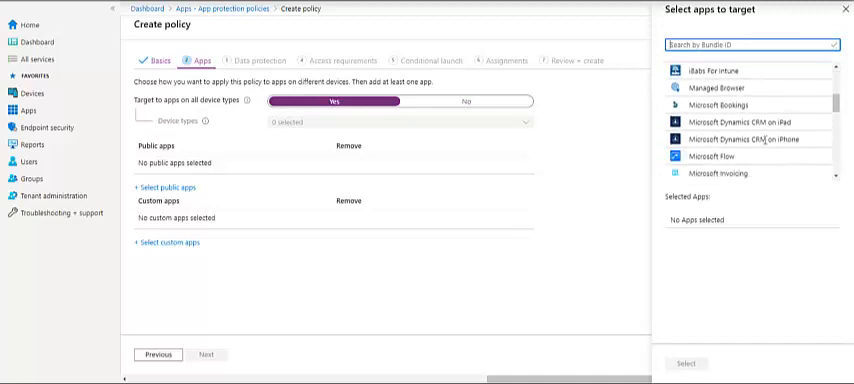
scroll(down, 3)
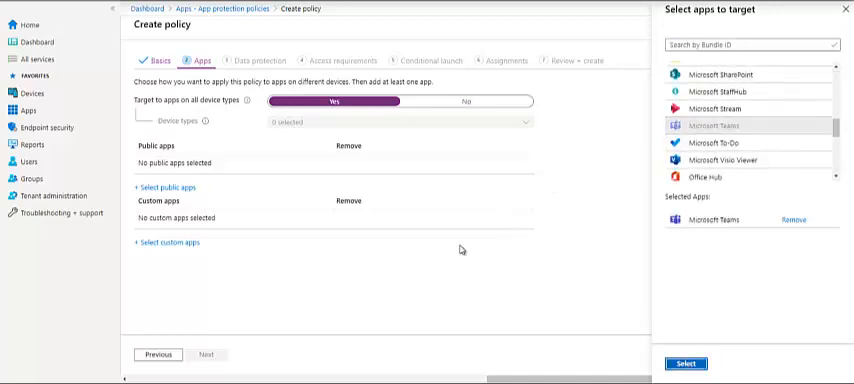
click(684, 364)
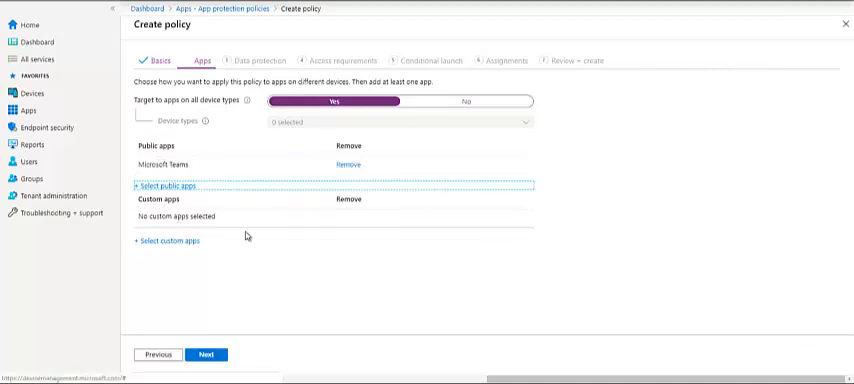
mouse_move(336, 238)
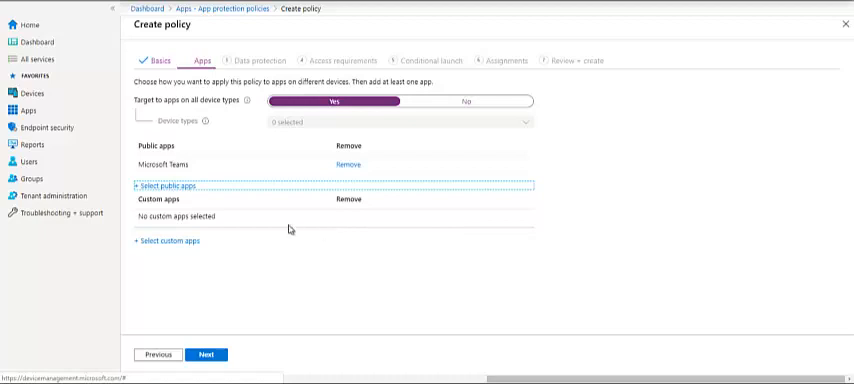
click(208, 356)
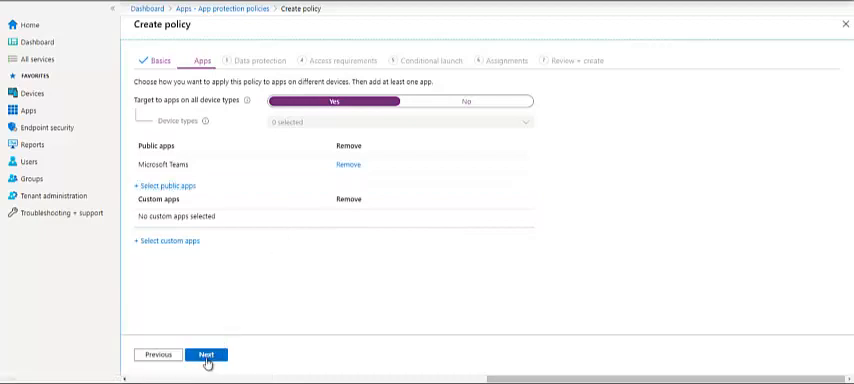
Set 'Backup org data to iTunes and iCloud backups' to Block
click(208, 356)
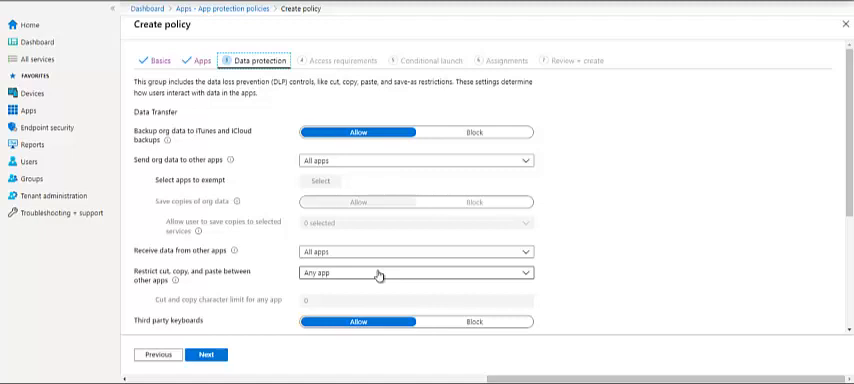
mouse_move(376, 260)
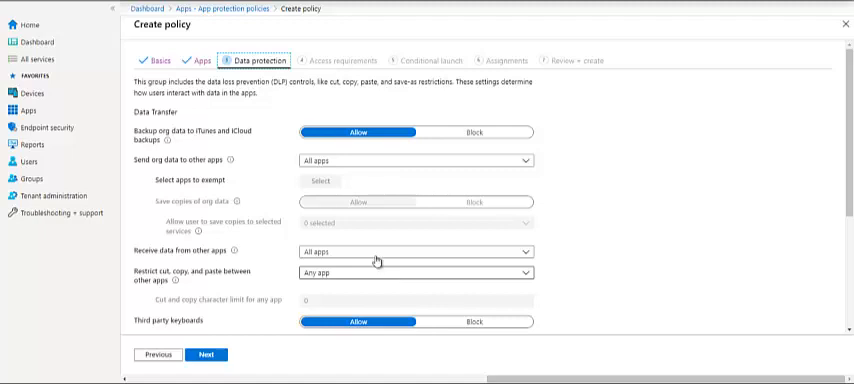
mouse_move(400, 152)
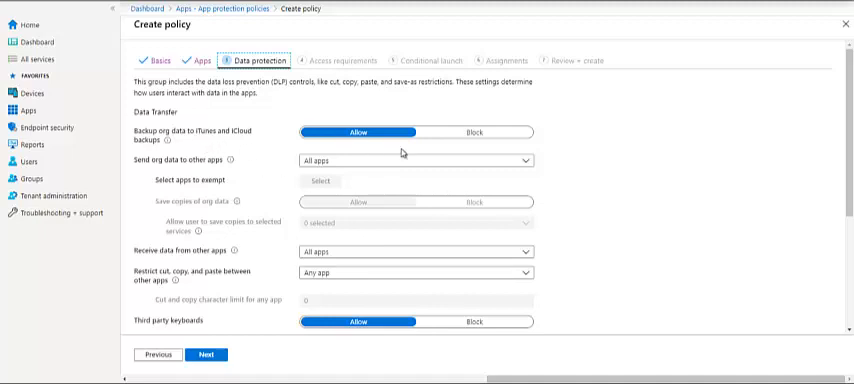
mouse_move(228, 150)
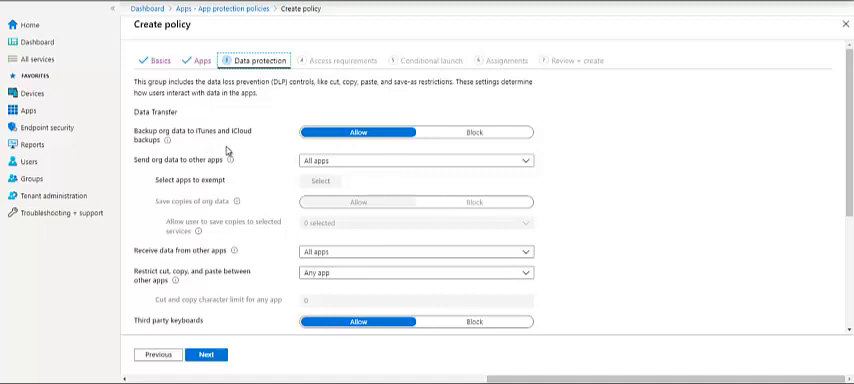
mouse_move(560, 148)
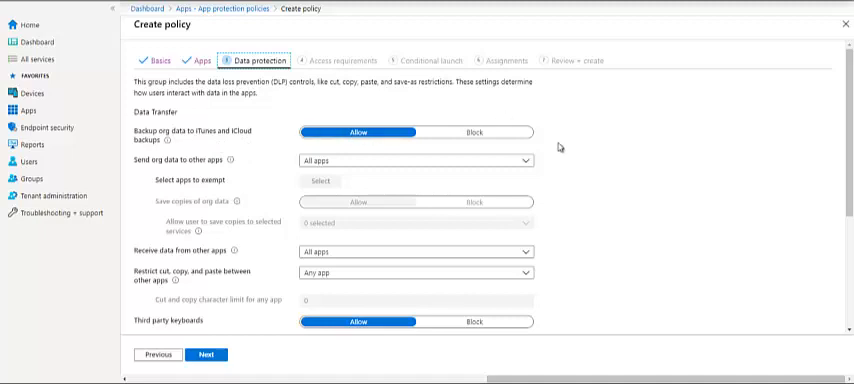
click(478, 132)
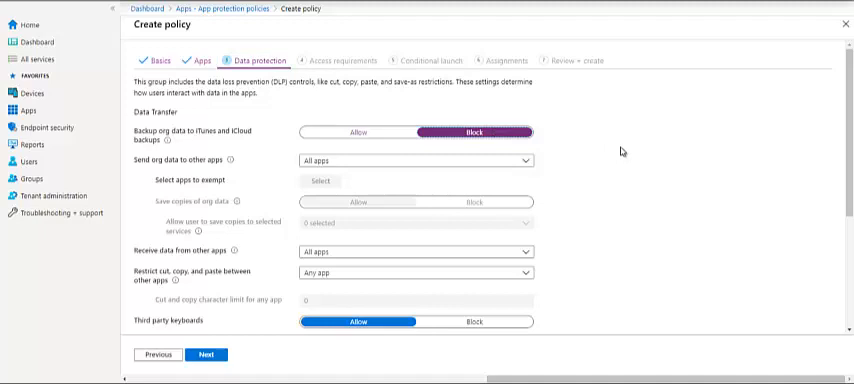
mouse_move(268, 168)
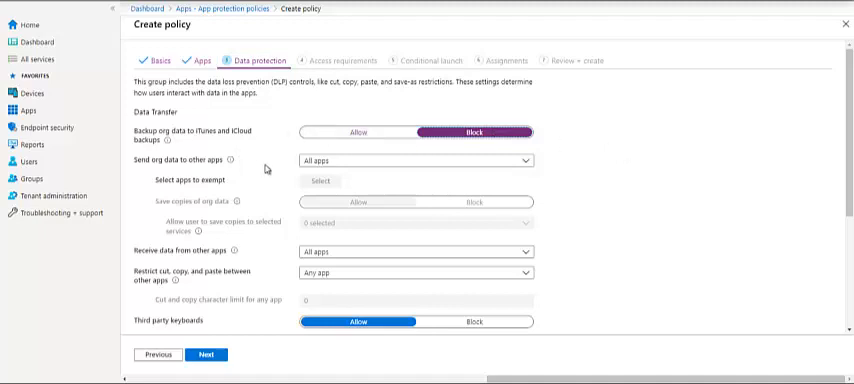
mouse_move(624, 156)
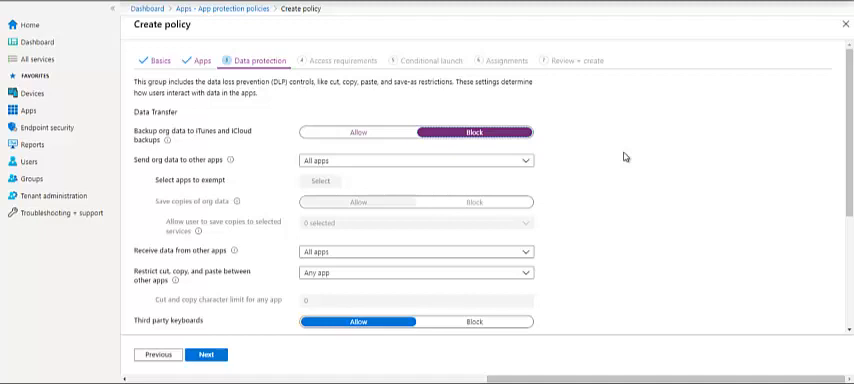
mouse_move(412, 172)
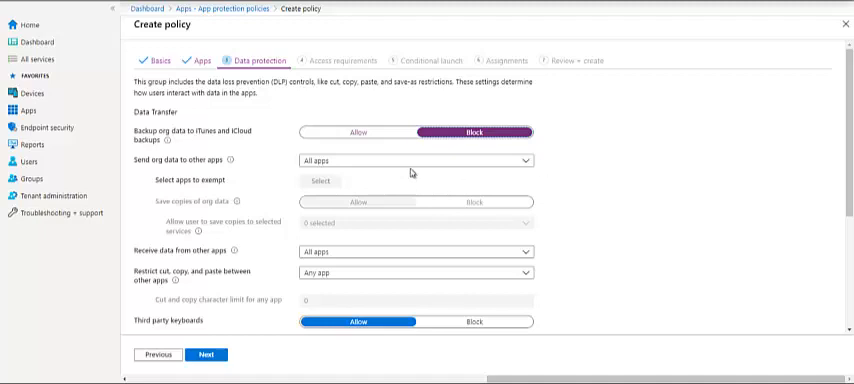
Send org data only to policy managed apps and block saving copies of org data
click(414, 160)
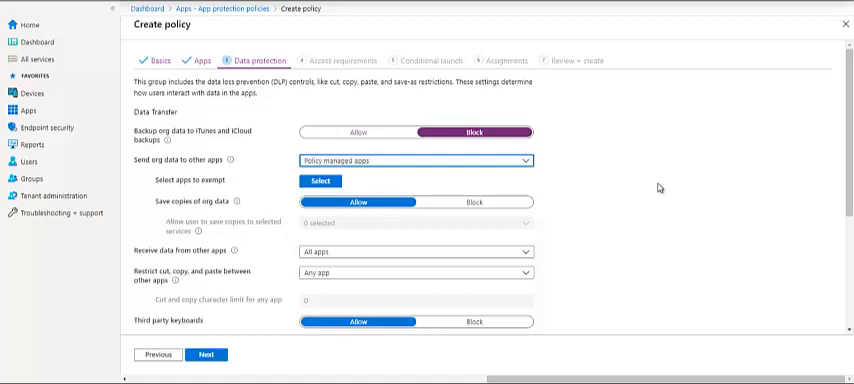
click(320, 180)
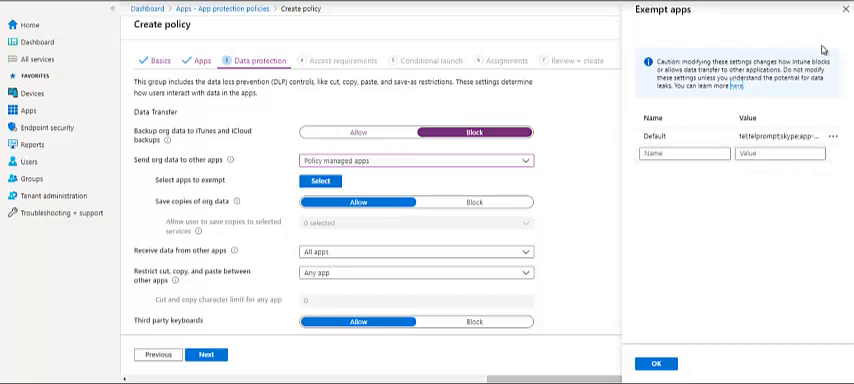
click(656, 364)
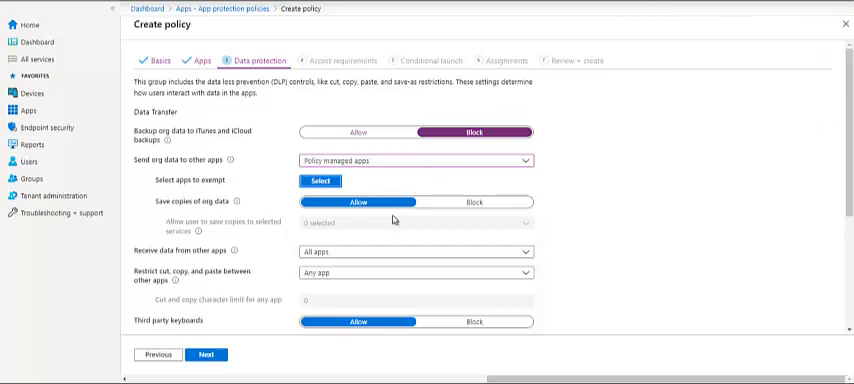
scroll(down, 3)
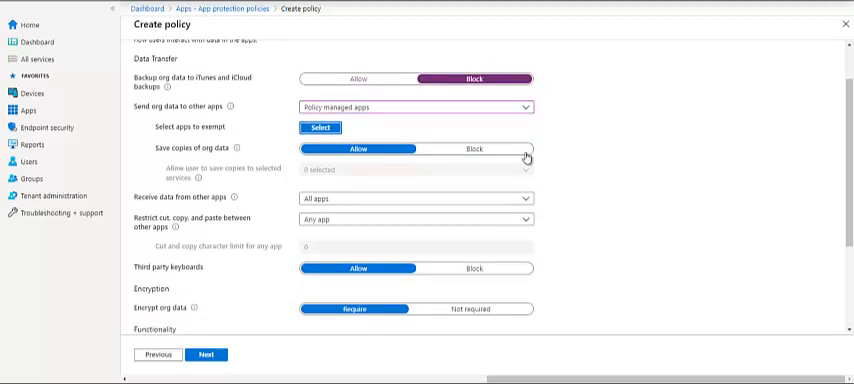
click(474, 148)
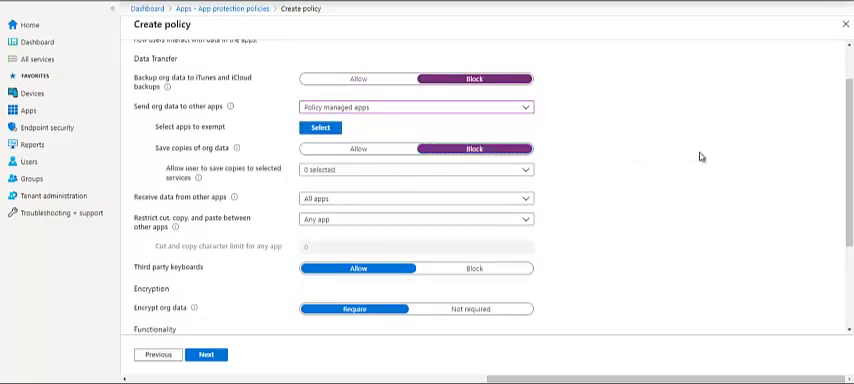
click(414, 168)
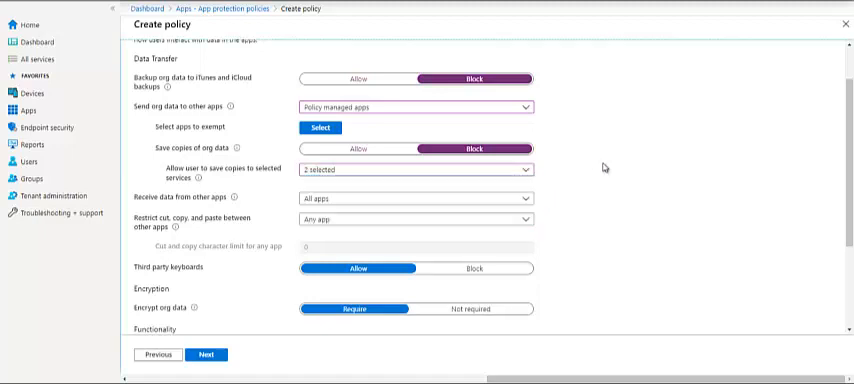
Receive data and restrict cut, copy, paste to policy managed apps only
scroll(down, 3)
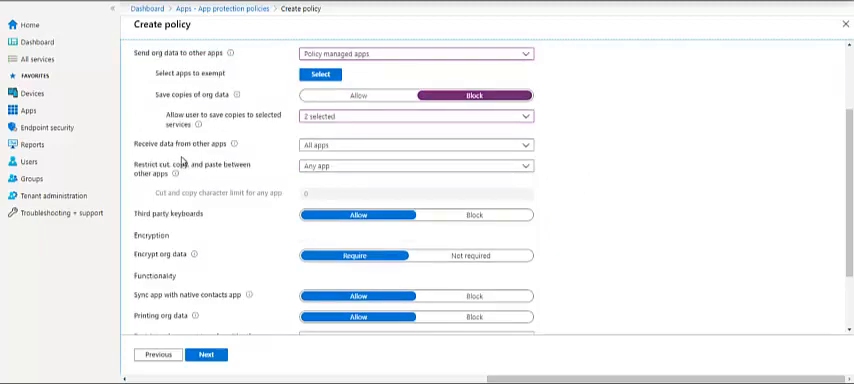
click(416, 144)
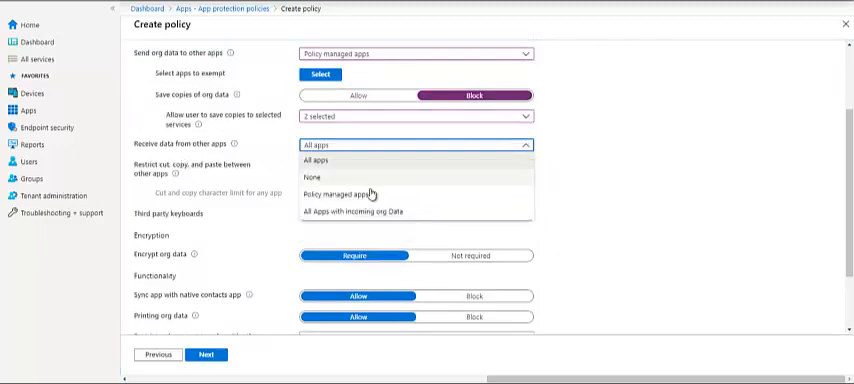
click(344, 194)
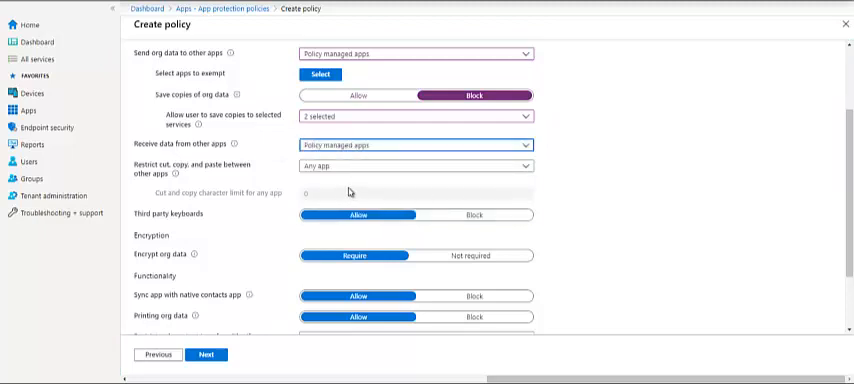
click(414, 166)
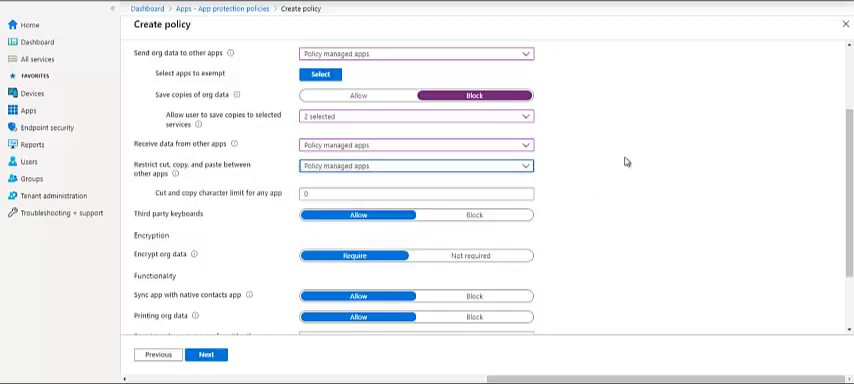
click(414, 164)
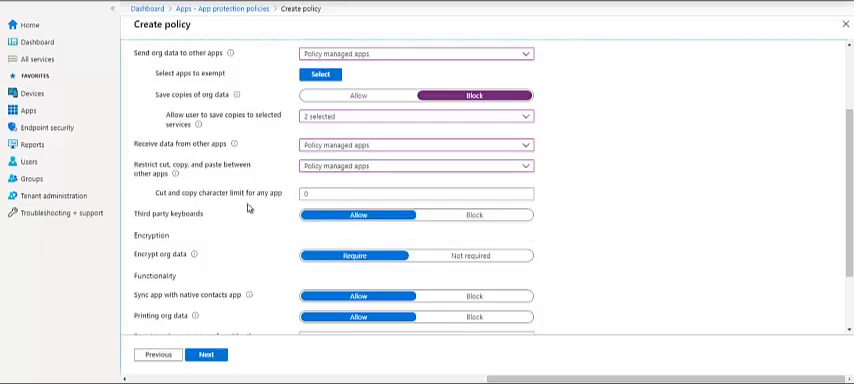
click(416, 192)
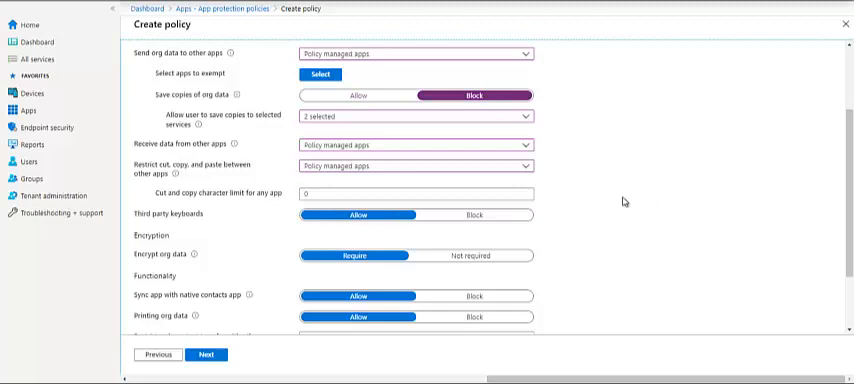
Set 'Printing org data' to Block under Functionality
scroll(down, 3)
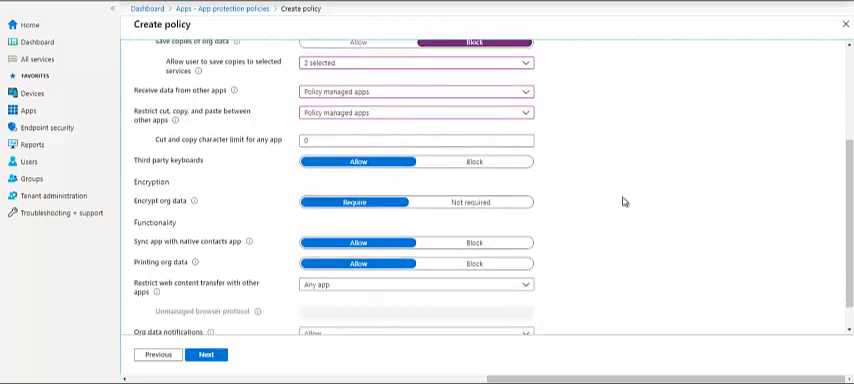
mouse_move(496, 172)
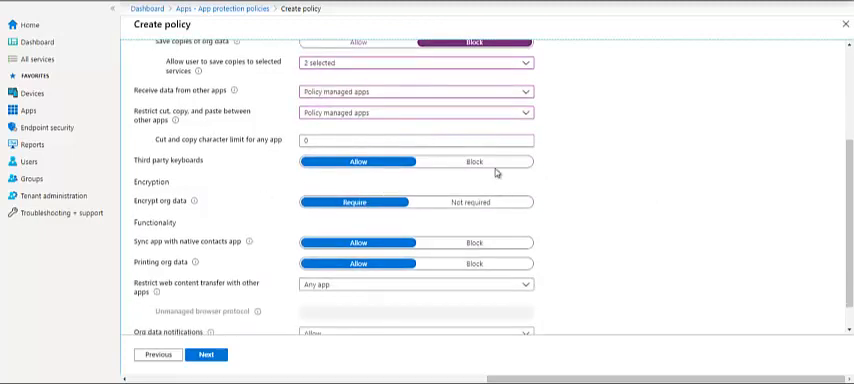
scroll(down, 3)
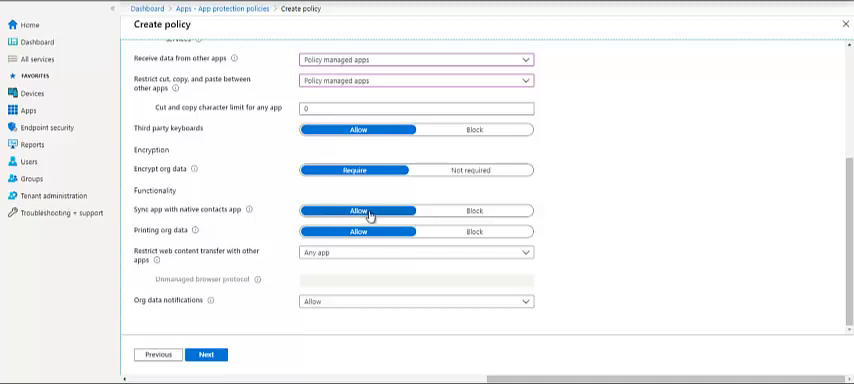
mouse_move(610, 184)
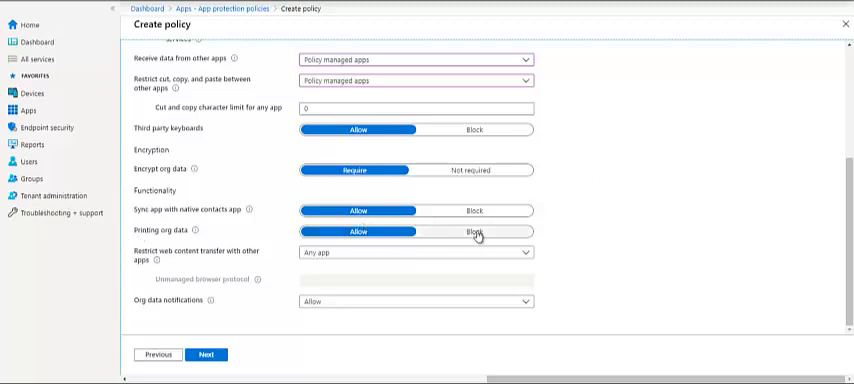
click(476, 232)
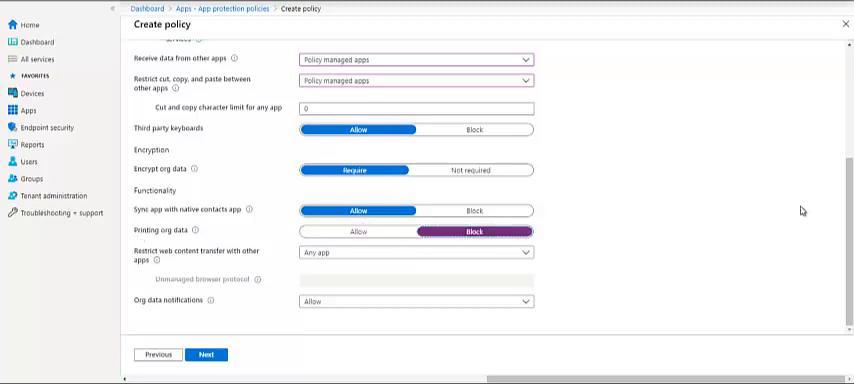
mouse_move(308, 270)
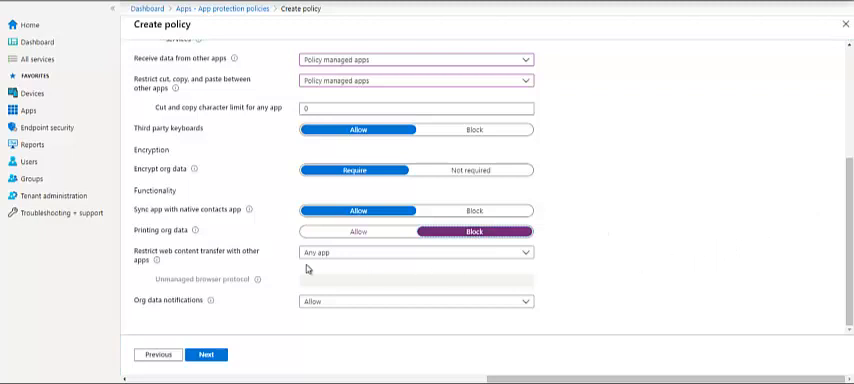
mouse_move(312, 268)
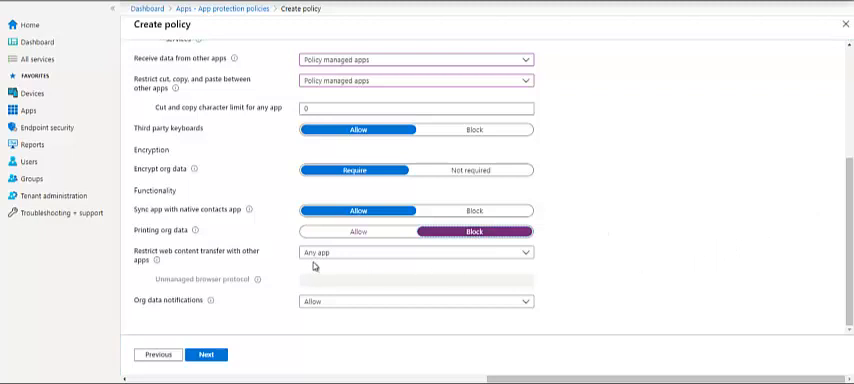
mouse_move(356, 256)
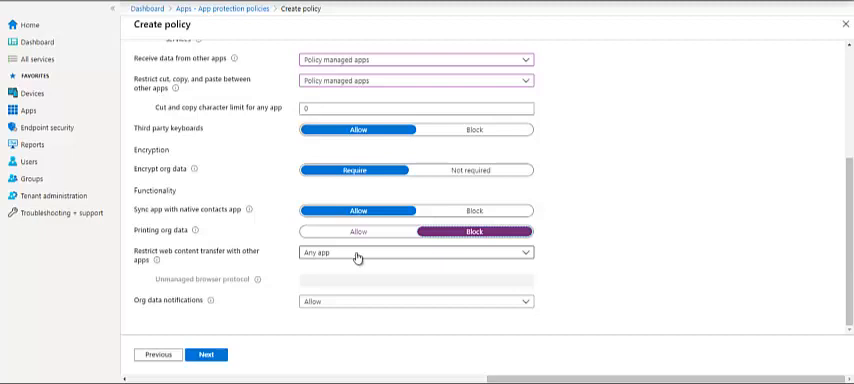
Choose Intune Managed Browser for 'Restrict web content transfer with other apps'
click(412, 252)
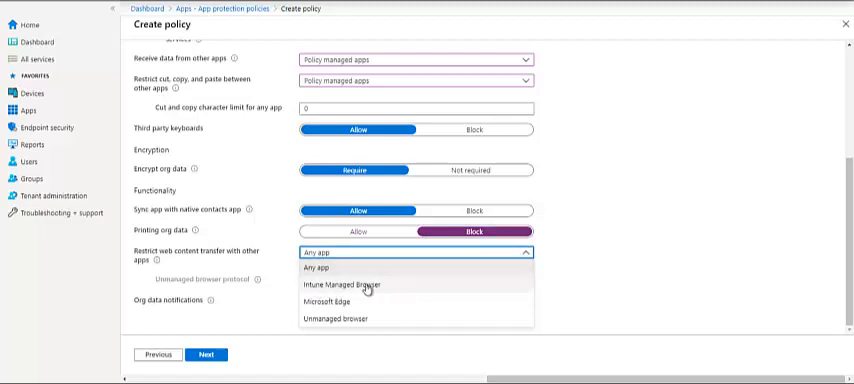
click(348, 284)
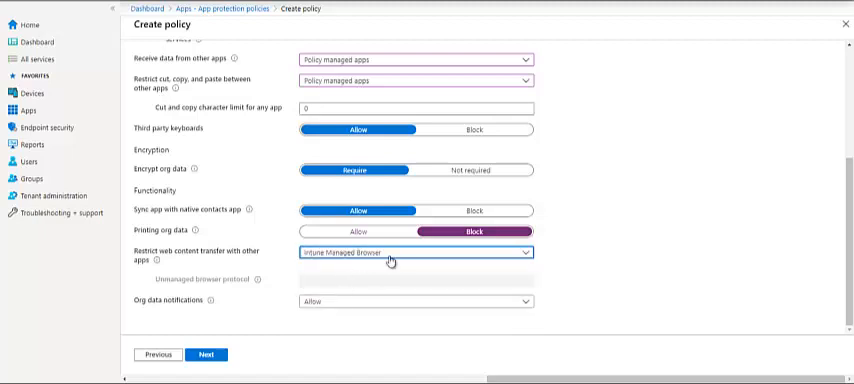
click(412, 252)
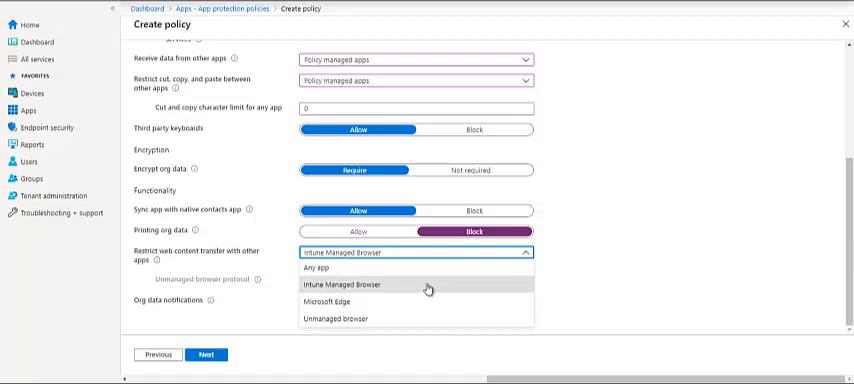
click(356, 284)
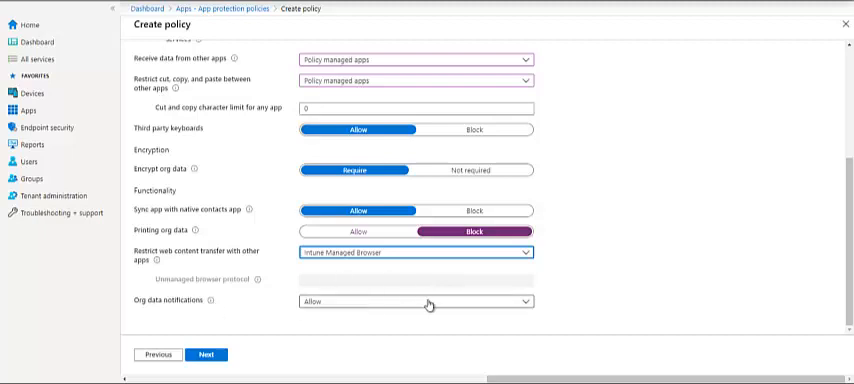
mouse_move(620, 292)
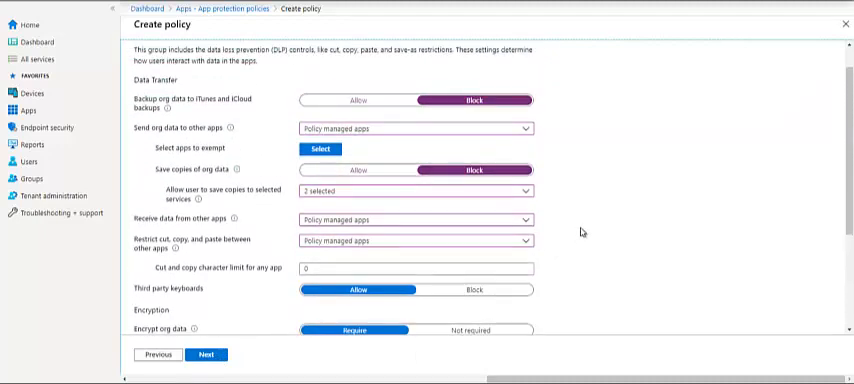
On Access requirements, block simple PINs and pick a minimum PIN length
click(208, 354)
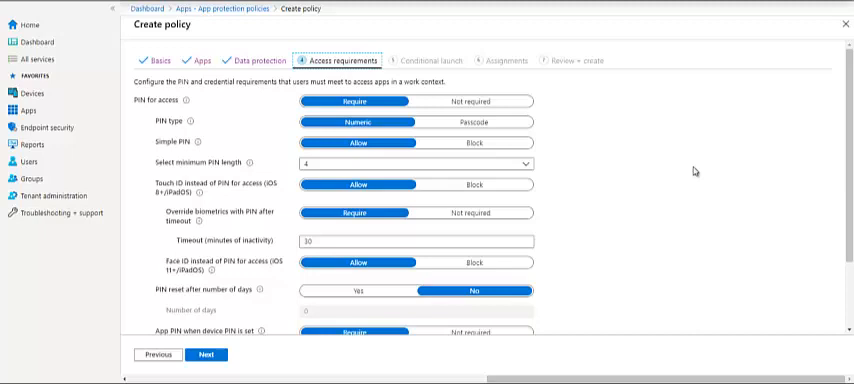
mouse_move(368, 110)
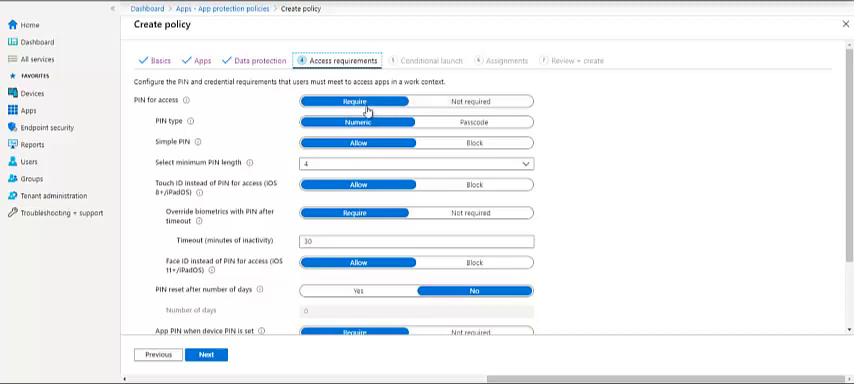
mouse_move(490, 120)
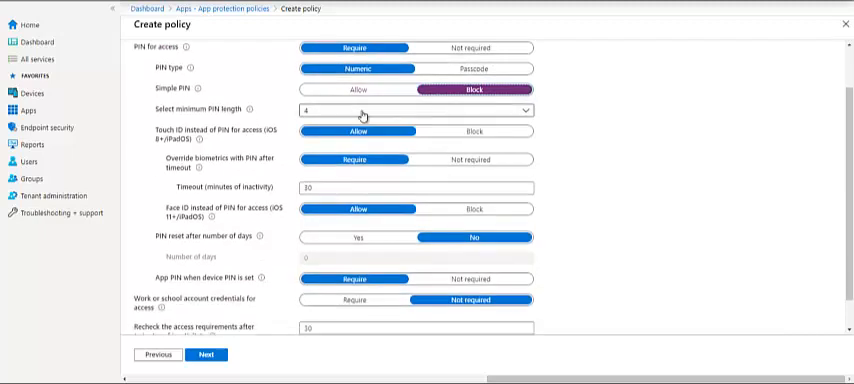
click(416, 110)
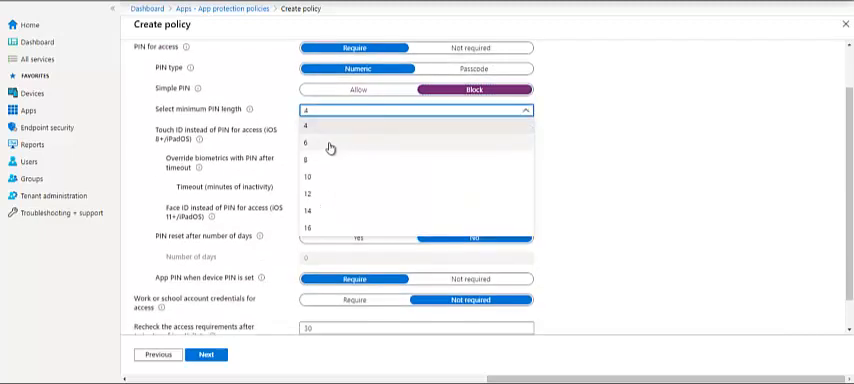
click(308, 144)
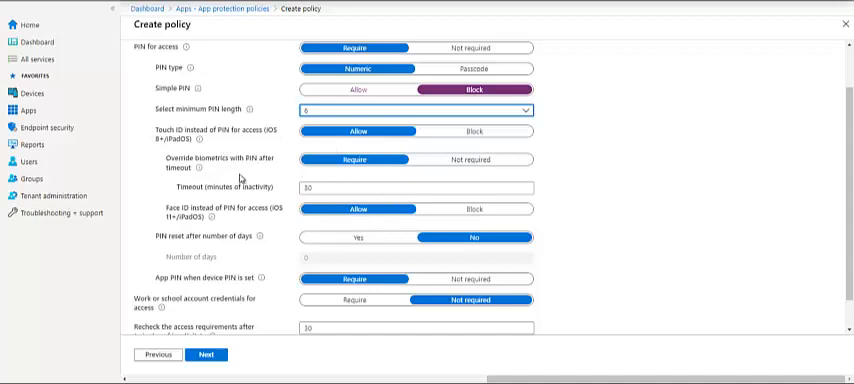
mouse_move(342, 176)
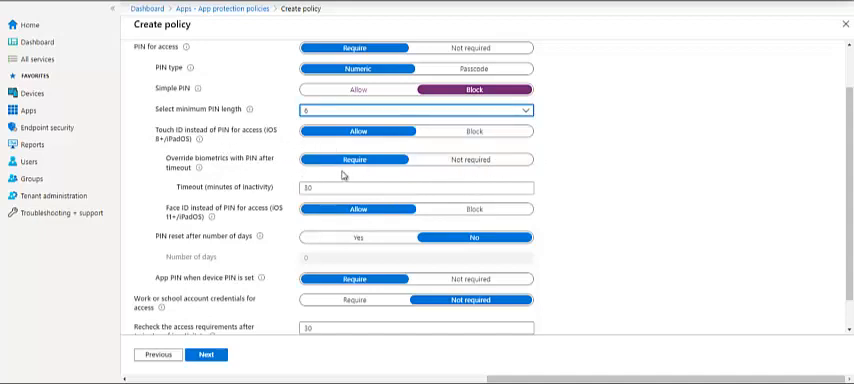
Turn on 'PIN reset after number of days' with 90 days and review remaining settings
scroll(down, 3)
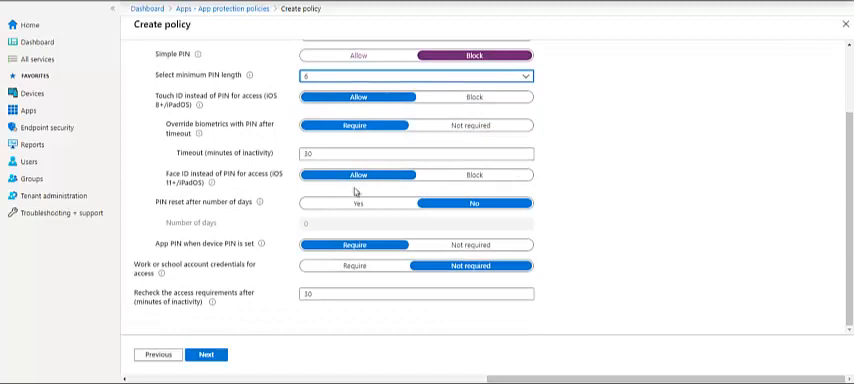
mouse_move(368, 220)
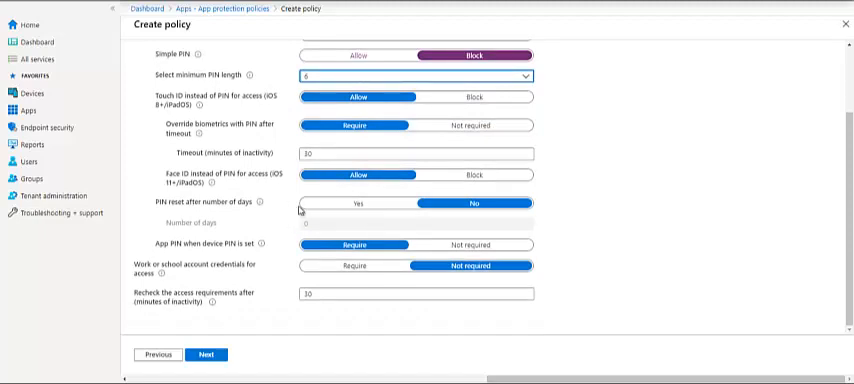
mouse_move(258, 204)
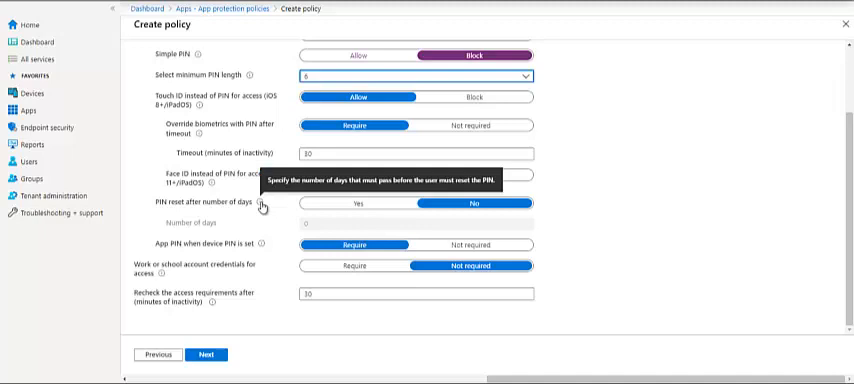
click(356, 204)
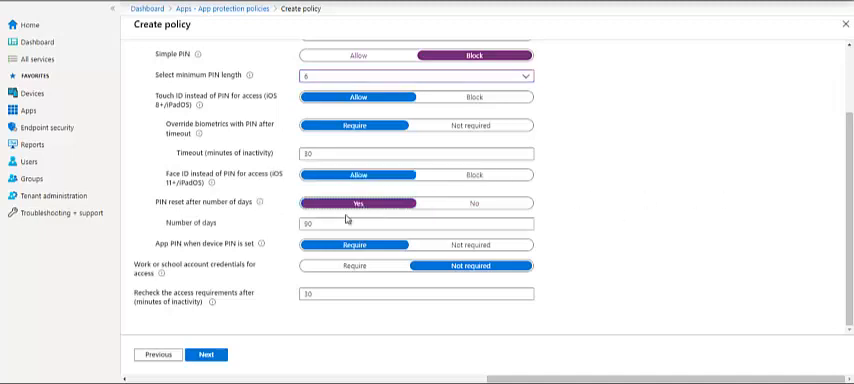
mouse_move(700, 216)
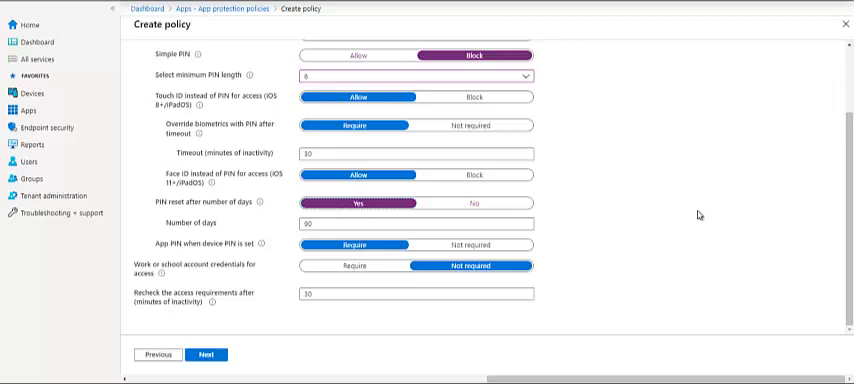
mouse_move(220, 252)
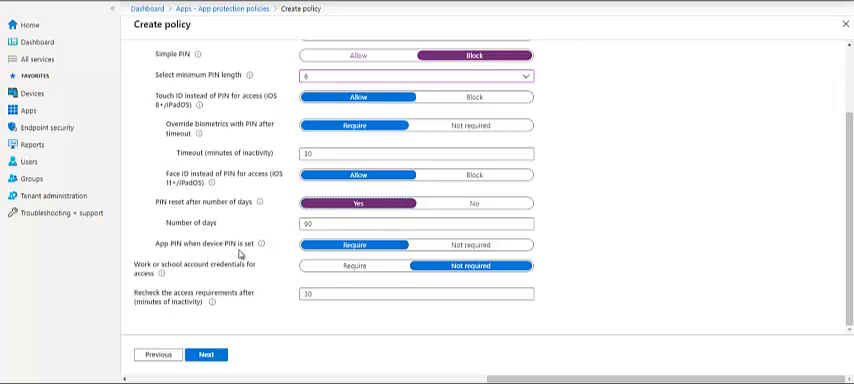
mouse_move(322, 234)
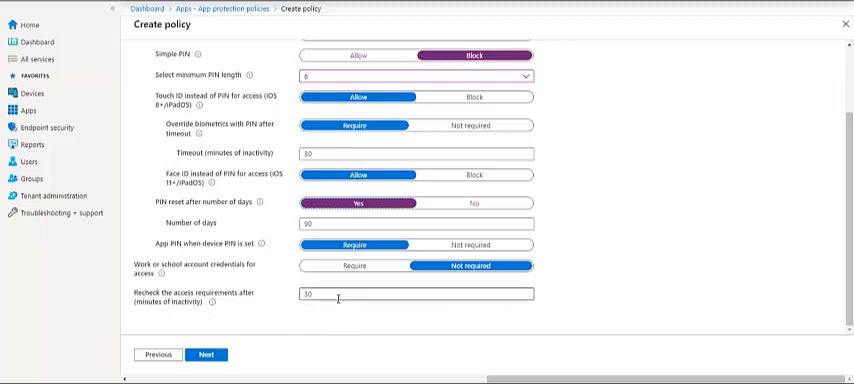
mouse_move(246, 336)
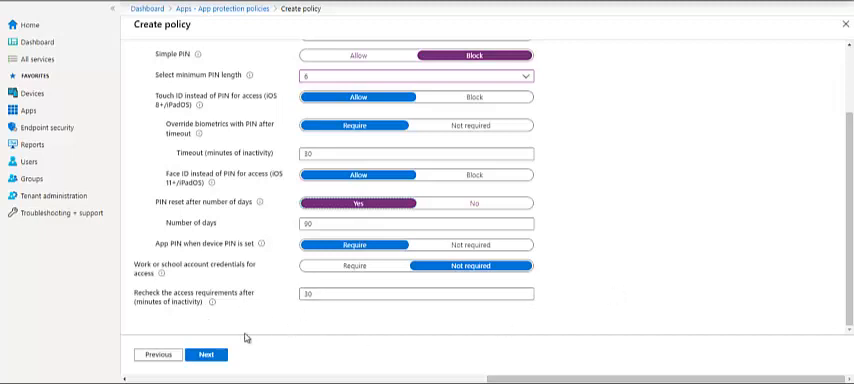
scroll(up, 3)
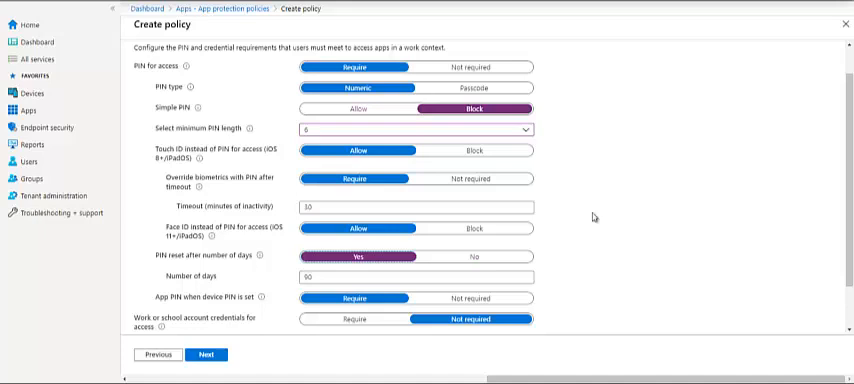
Move to Conditional launch and inspect Max PIN attempts and Offline grace period conditions
click(208, 356)
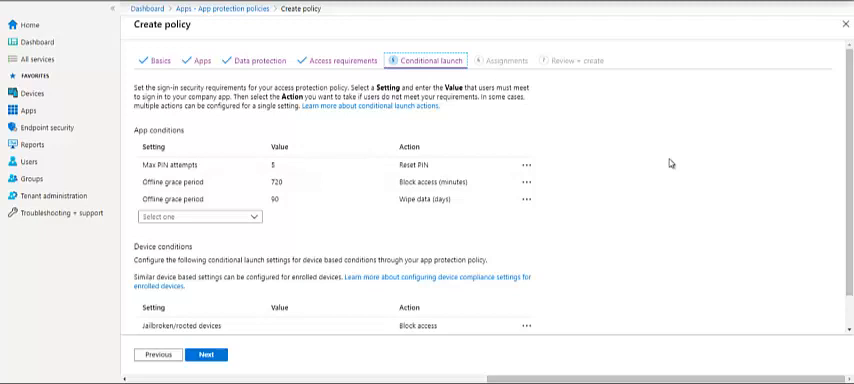
click(196, 166)
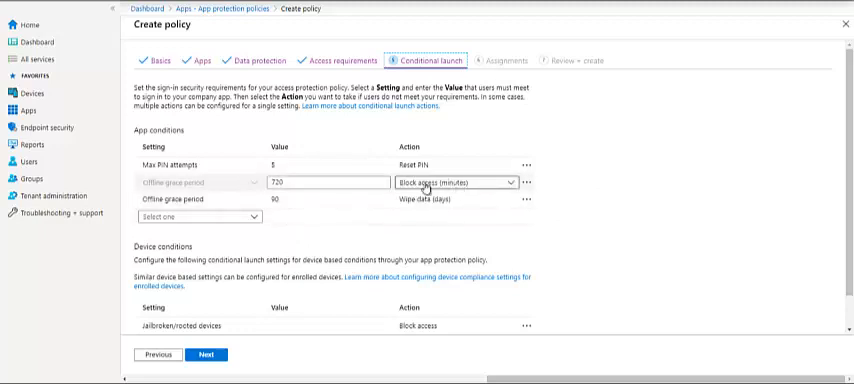
click(190, 216)
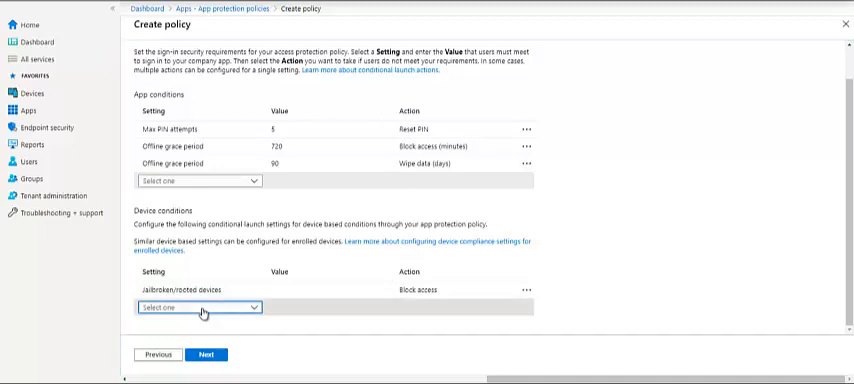
click(196, 306)
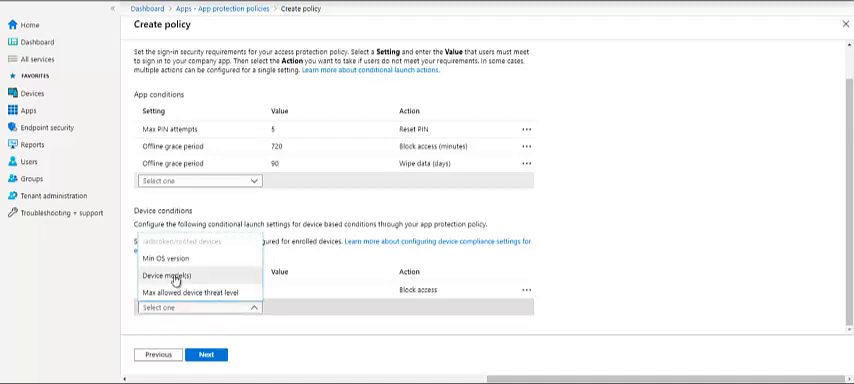
click(166, 276)
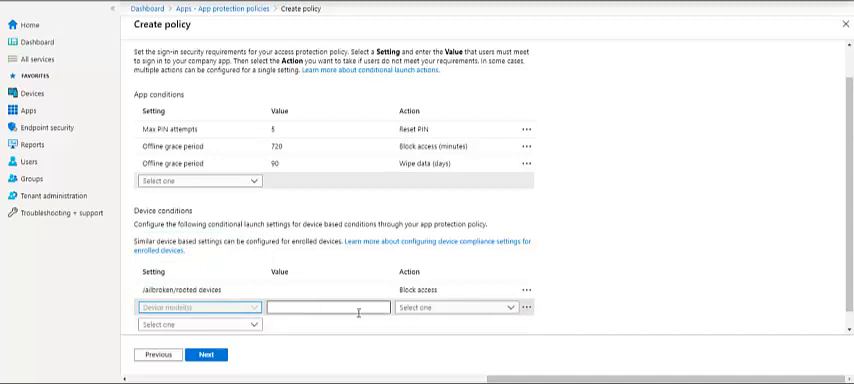
click(456, 308)
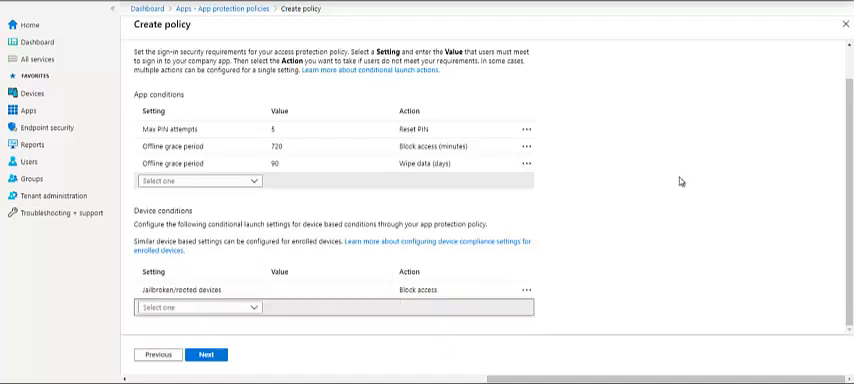
mouse_move(184, 240)
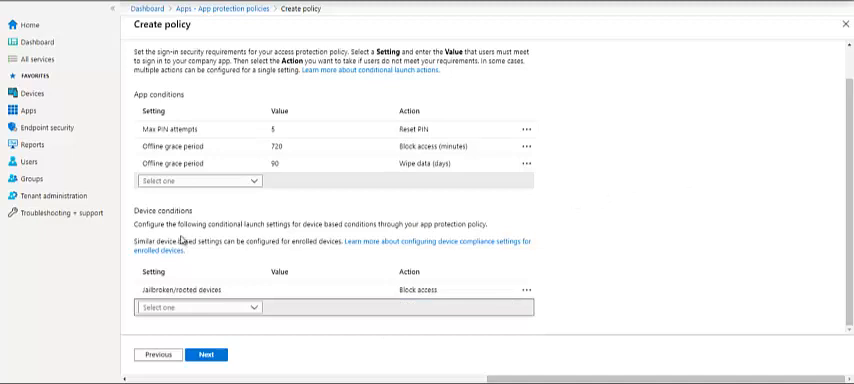
mouse_move(208, 356)
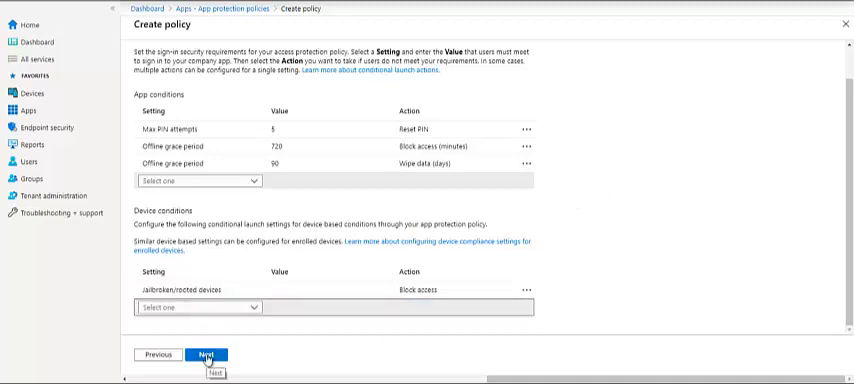
Add the aadsyncadmins group as an included group on the Assignments step
click(208, 356)
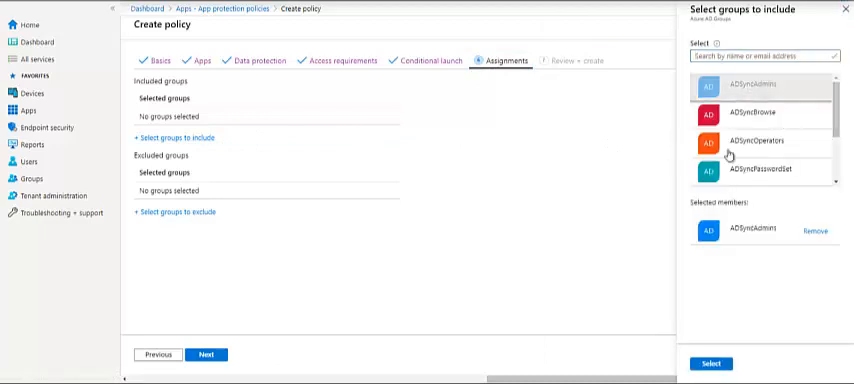
scroll(down, 3)
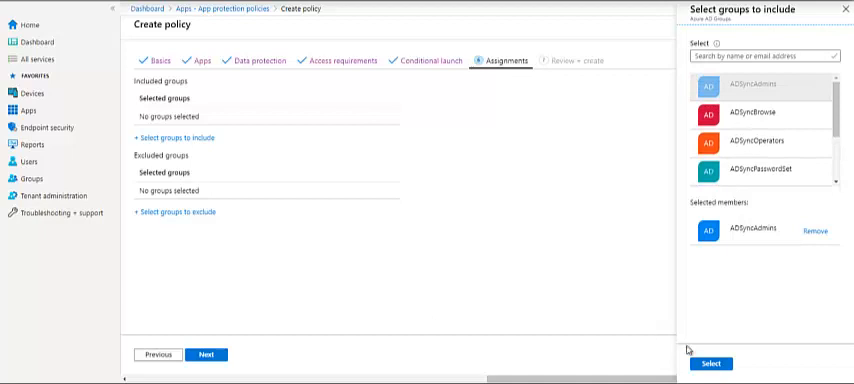
click(710, 364)
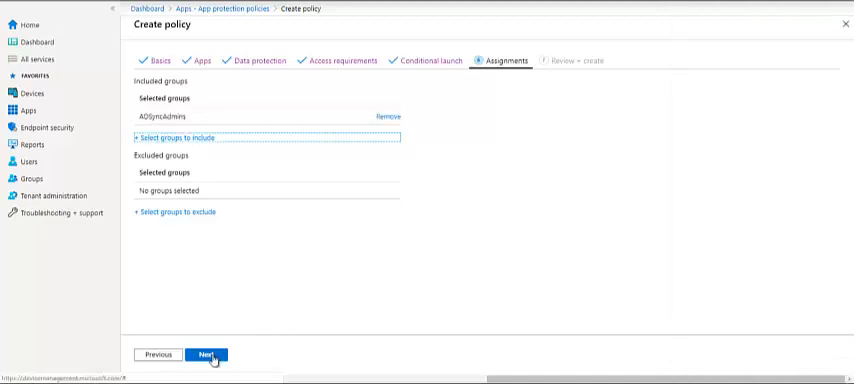
Scroll through the Review + create summary and create the iOS/iPadOS Test App Policy
click(204, 356)
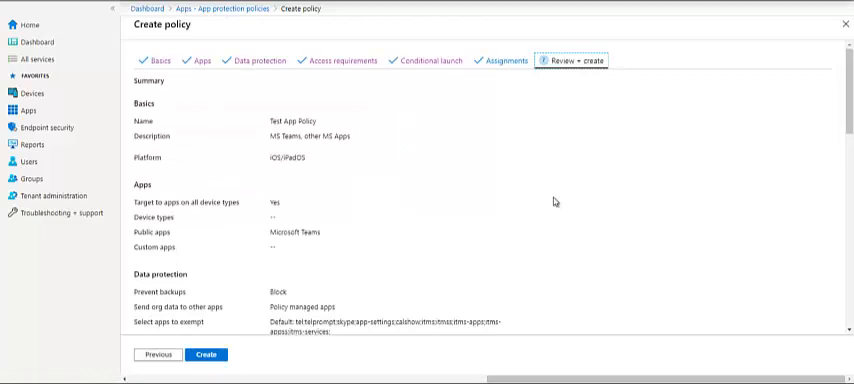
mouse_move(528, 220)
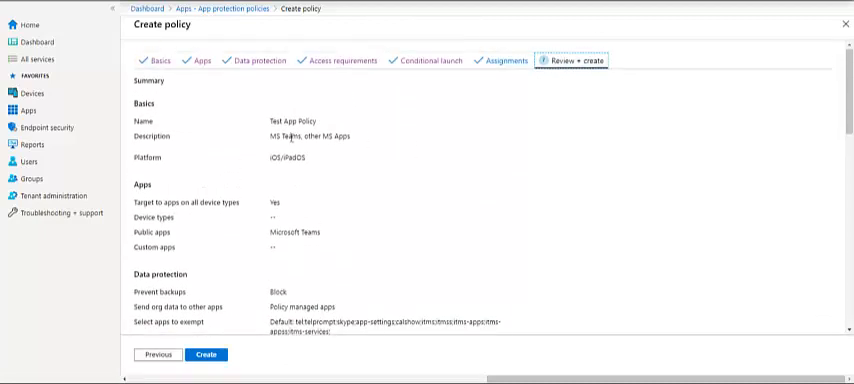
scroll(down, 3)
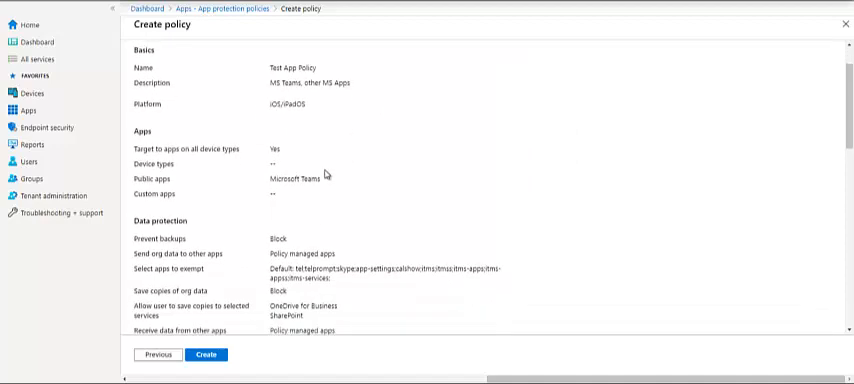
scroll(down, 3)
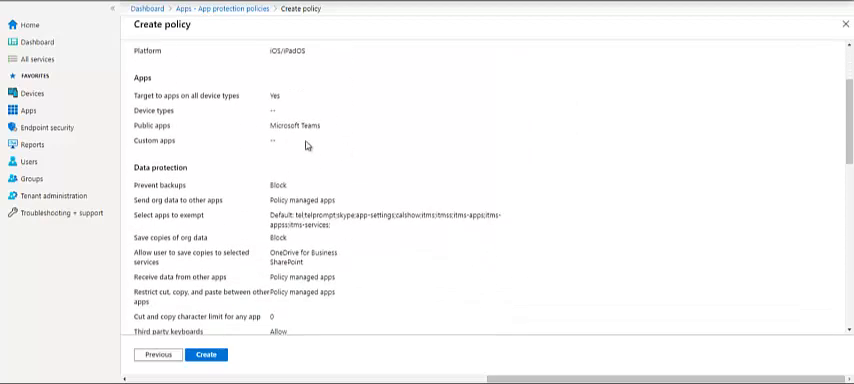
scroll(down, 3)
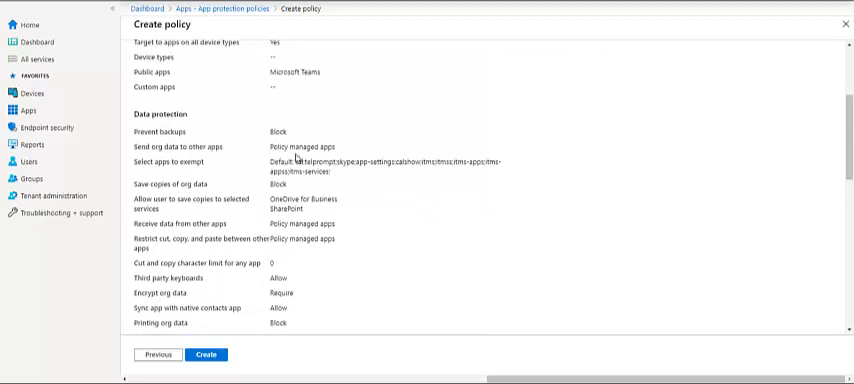
scroll(down, 3)
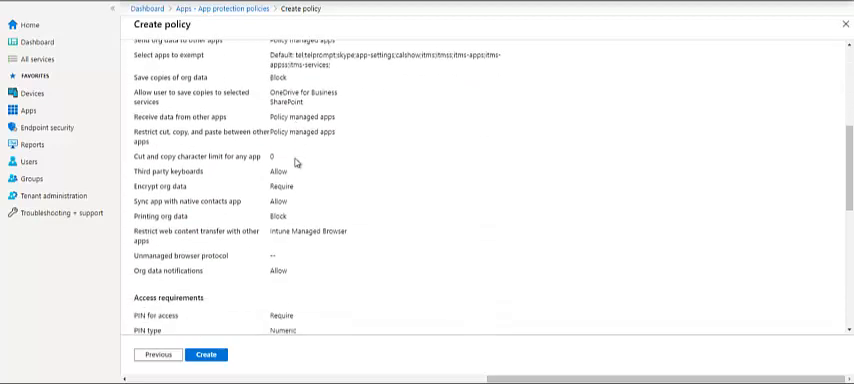
scroll(down, 3)
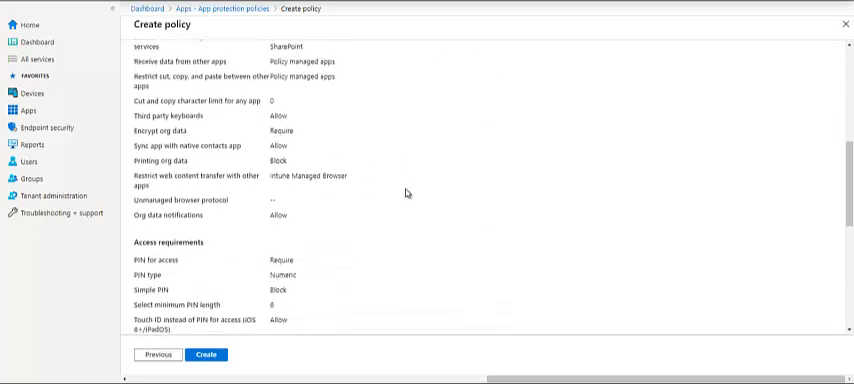
scroll(down, 3)
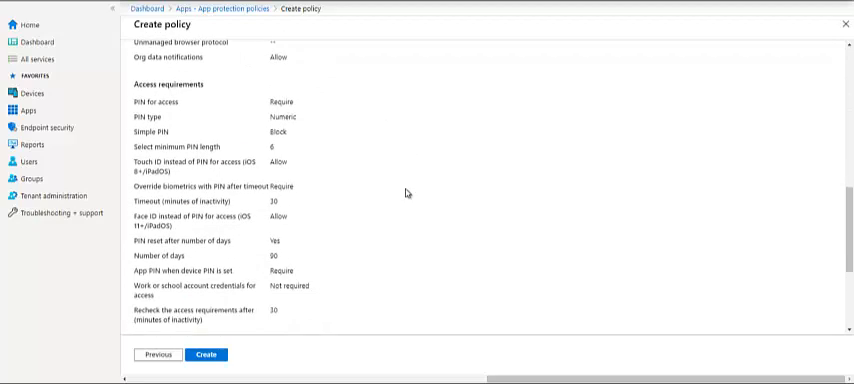
scroll(down, 3)
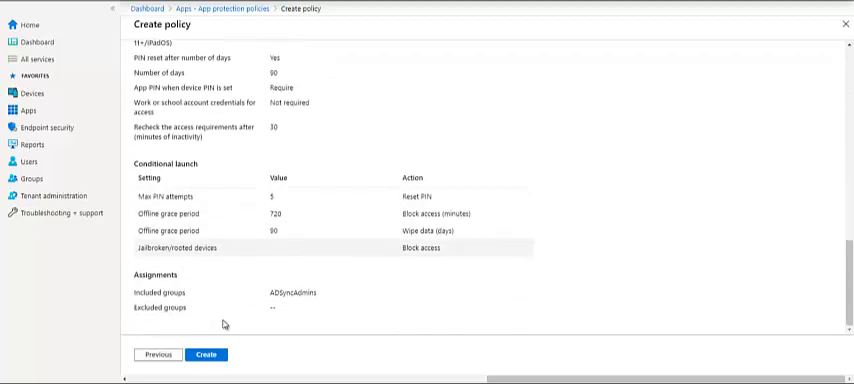
click(206, 354)
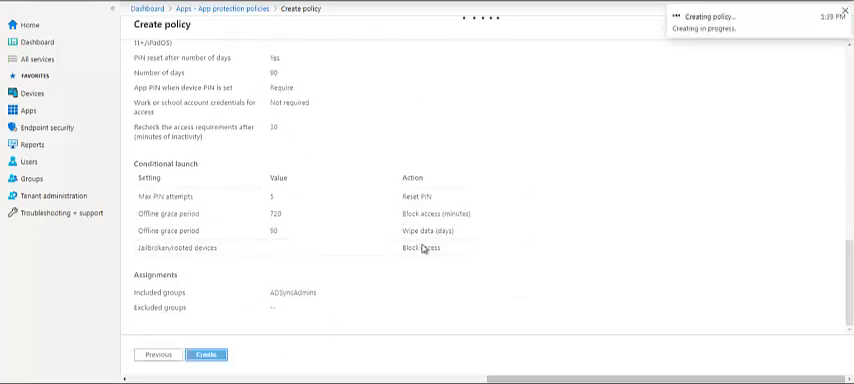
View the created Test App Policy overview showing Microsoft Teams with no users checked in
click(208, 354)
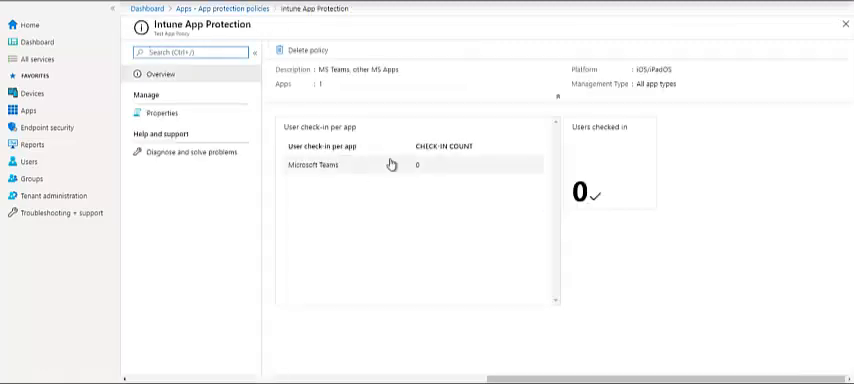
mouse_move(508, 124)
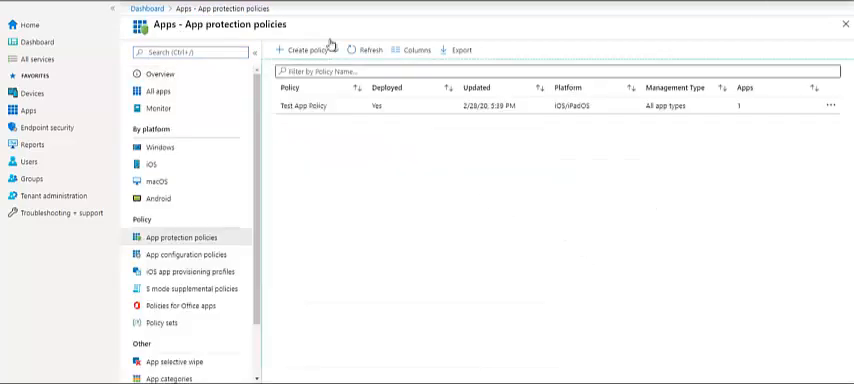
Start an Android app protection policy named 'Test android' and continue to app selection
click(304, 50)
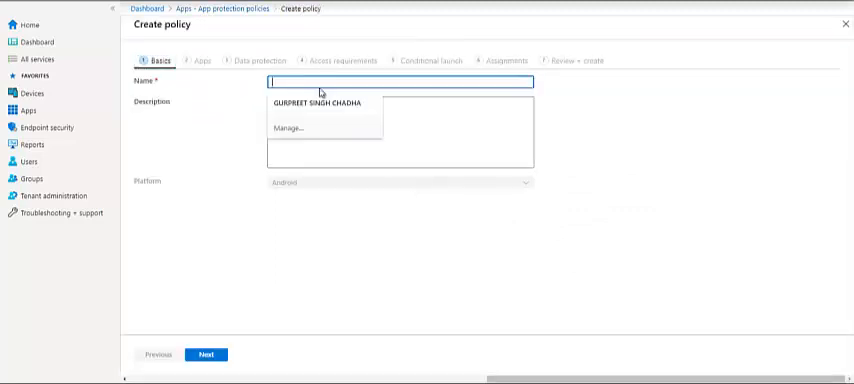
text(Test Android)
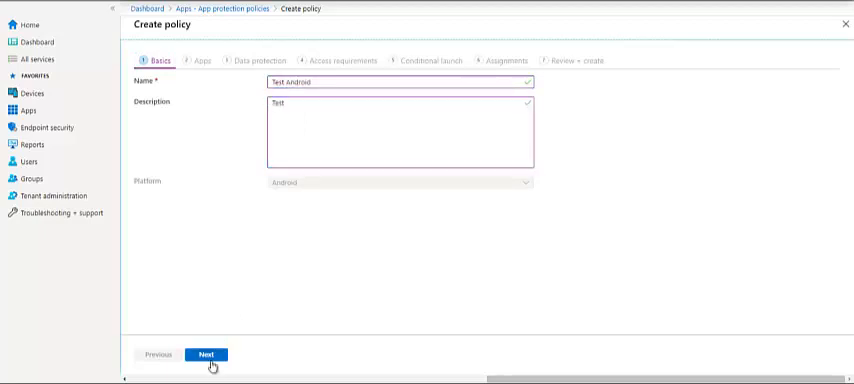
click(208, 356)
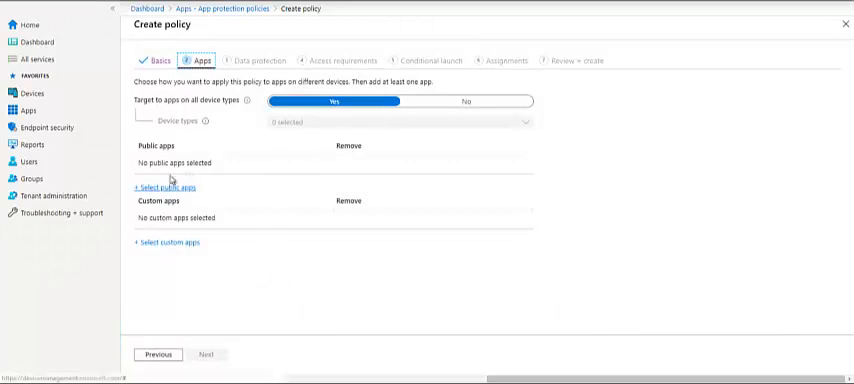
Target Microsoft Teams from the public apps list and proceed to Data protection
click(162, 188)
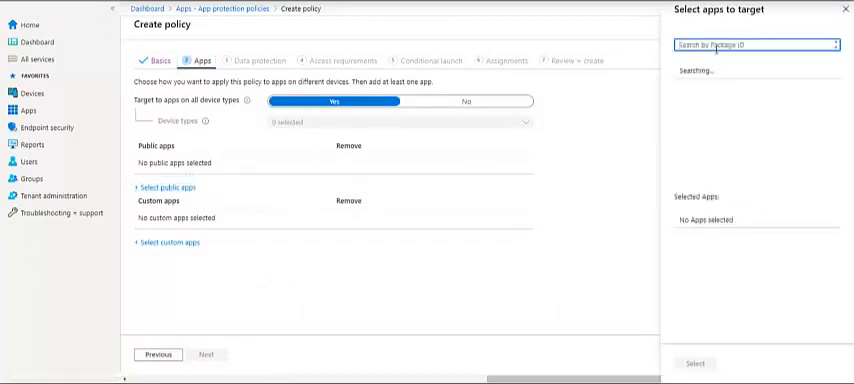
text(Teams)
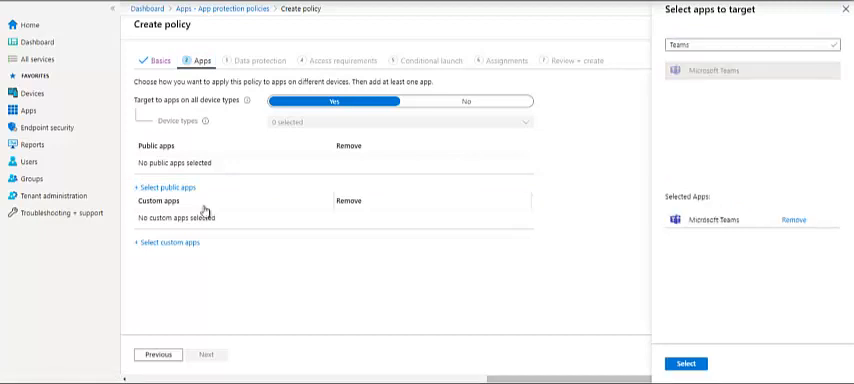
click(686, 364)
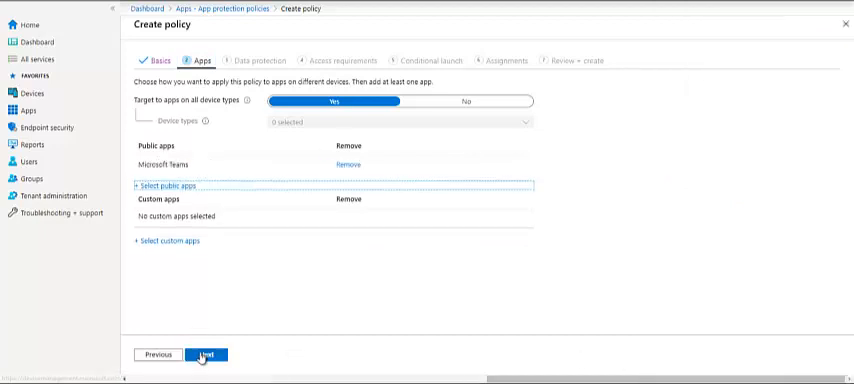
click(206, 356)
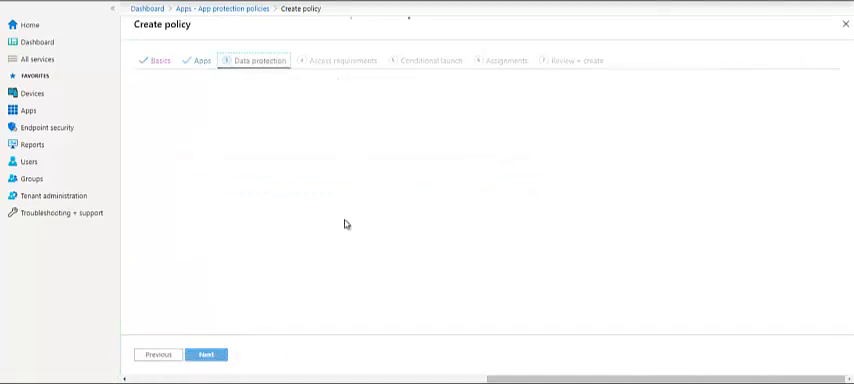
Review the Android Data protection defaults without changes and advance to Access requirements
click(260, 60)
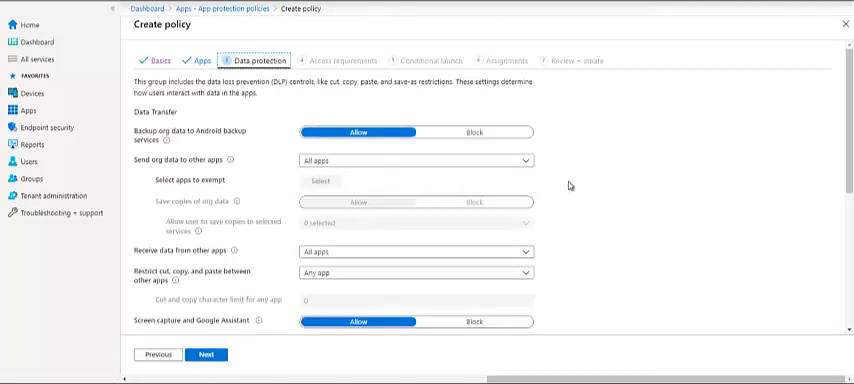
scroll(down, 3)
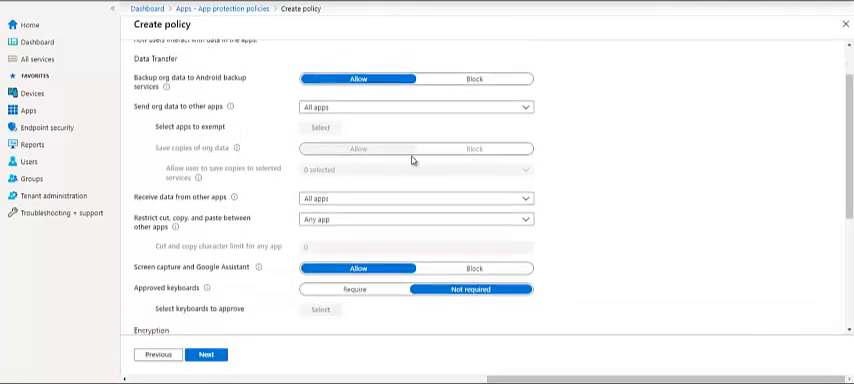
scroll(down, 3)
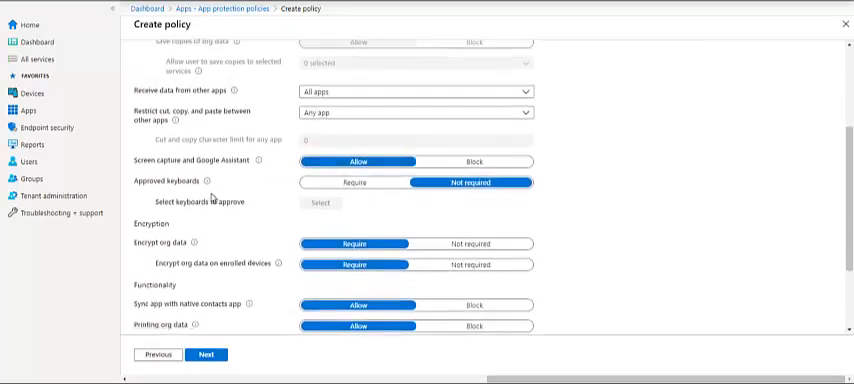
scroll(down, 3)
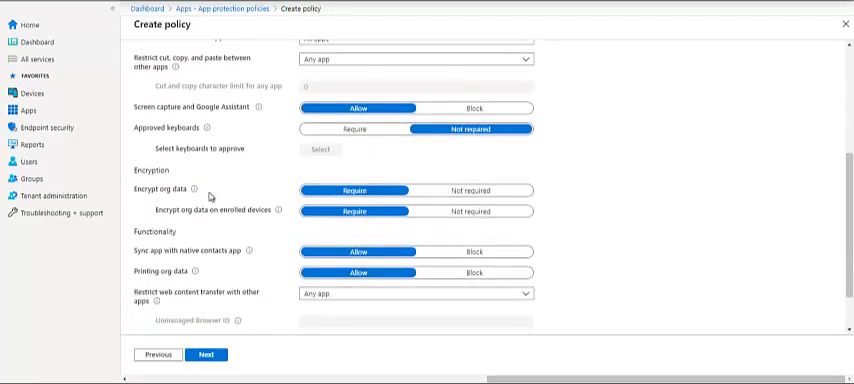
mouse_move(212, 196)
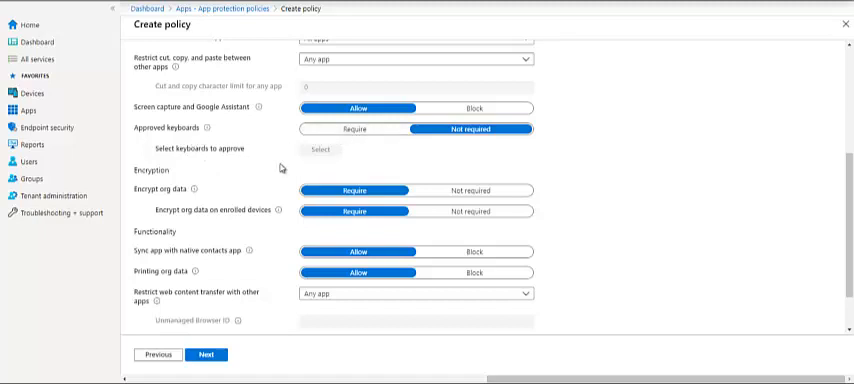
scroll(down, 3)
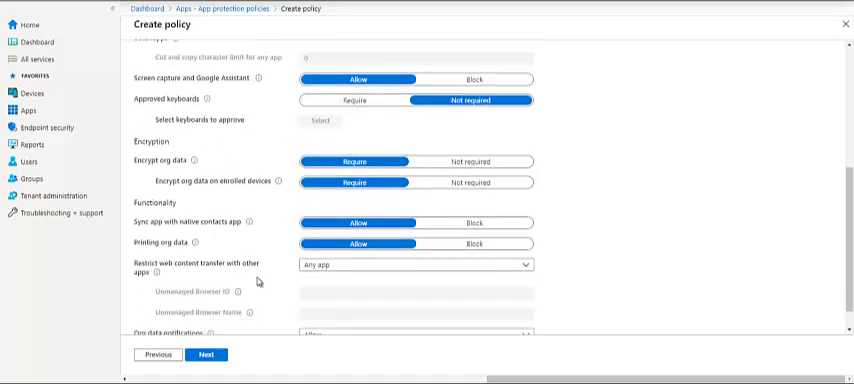
scroll(down, 3)
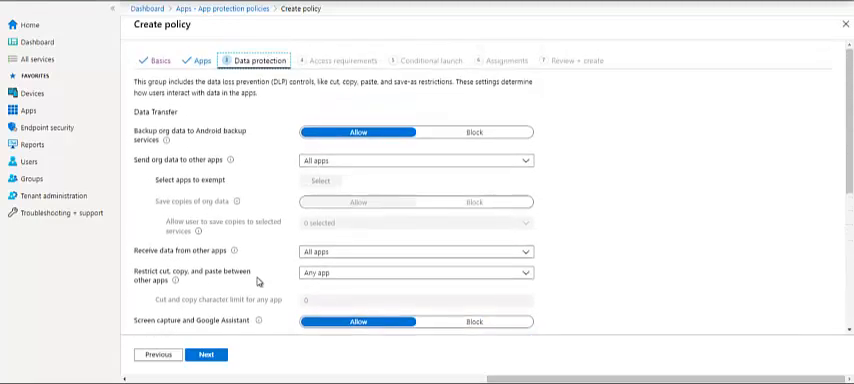
click(208, 354)
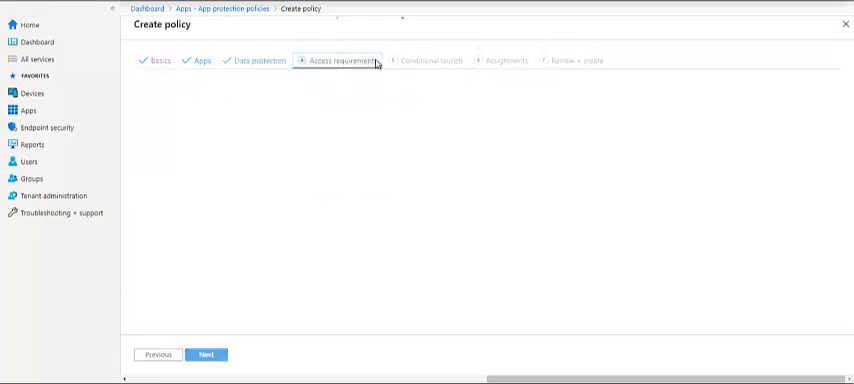
Look over the Android Access requirements settings, leaving defaults
click(344, 60)
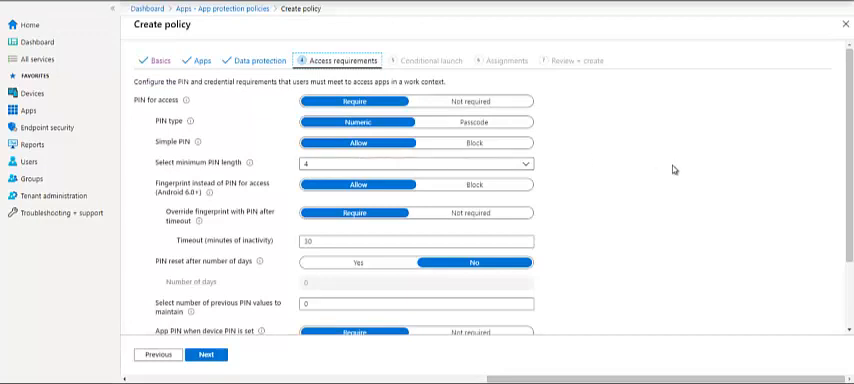
scroll(down, 3)
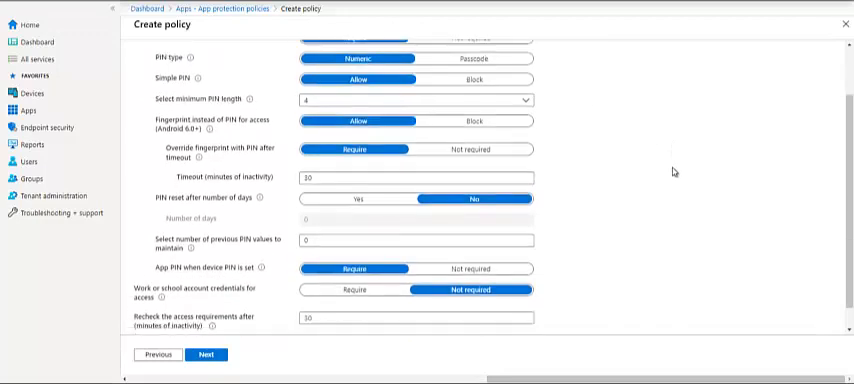
scroll(down, 3)
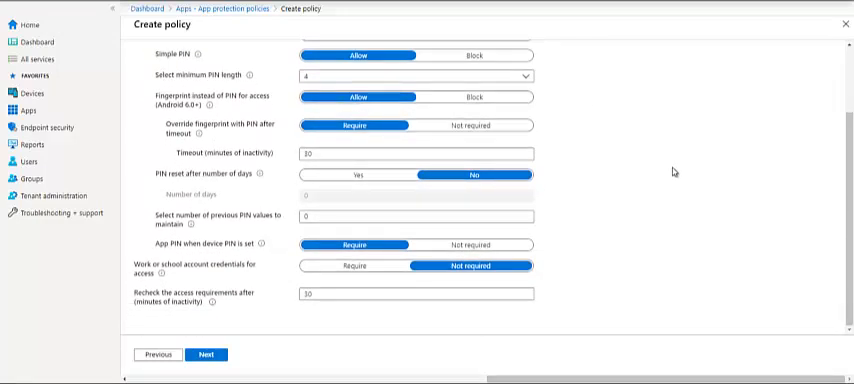
scroll(up, 3)
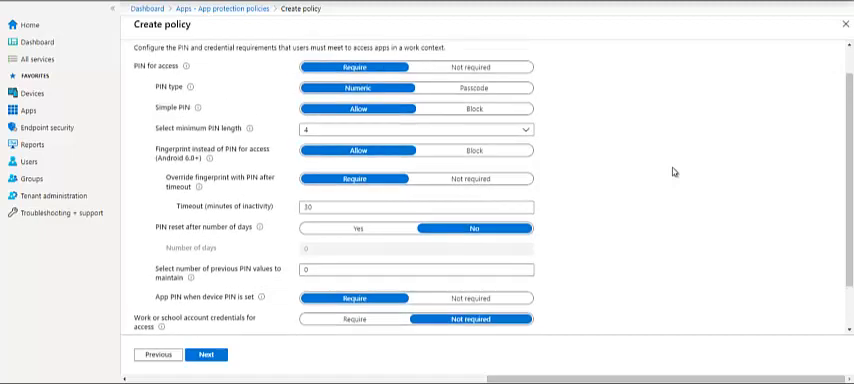
mouse_move(216, 188)
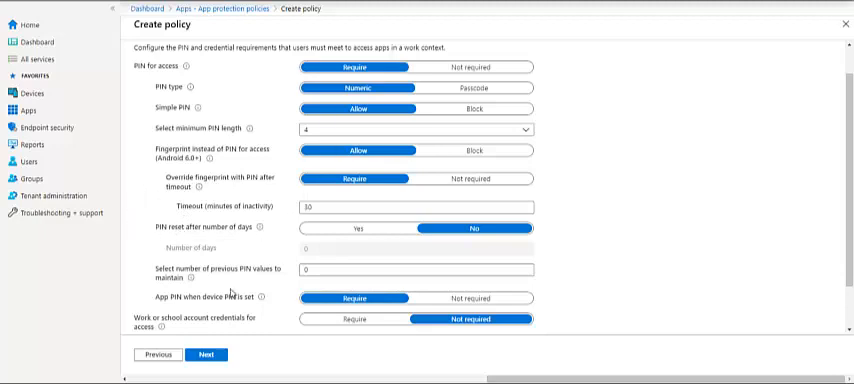
Pass through Conditional launch and Assignments to review, then abandon the Android policy and return to the list
click(208, 354)
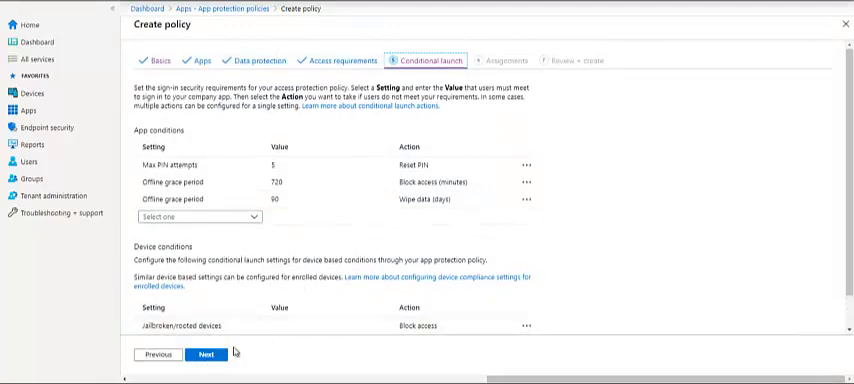
click(204, 354)
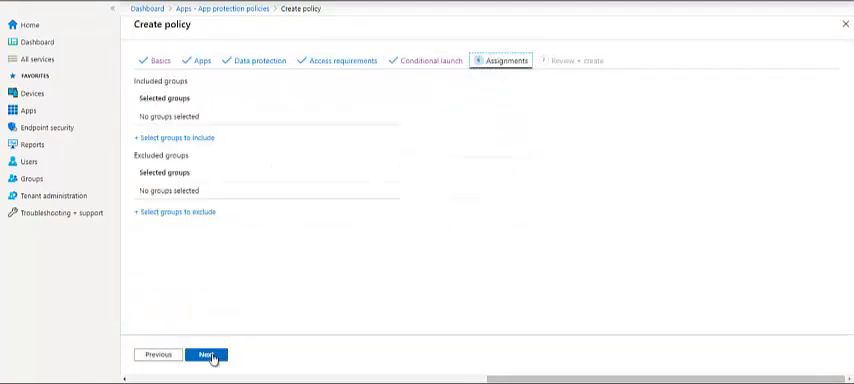
click(206, 356)
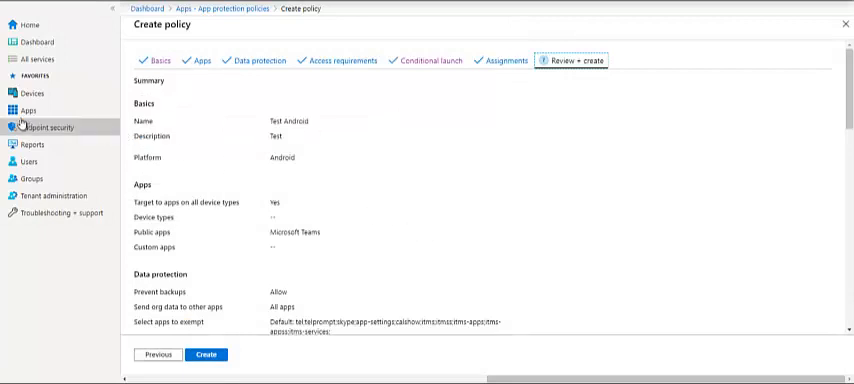
click(206, 356)
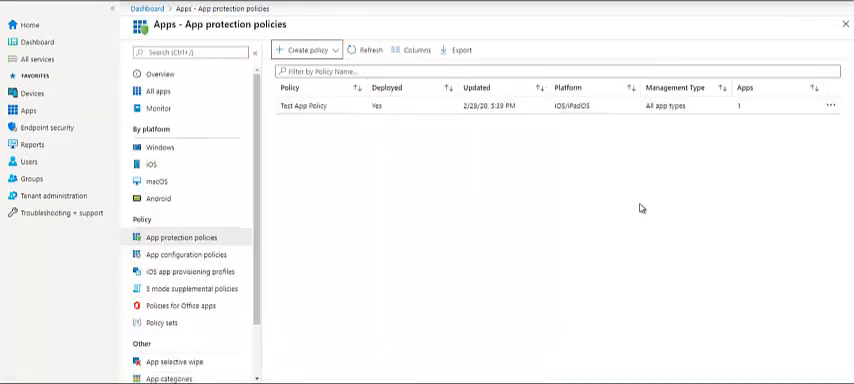